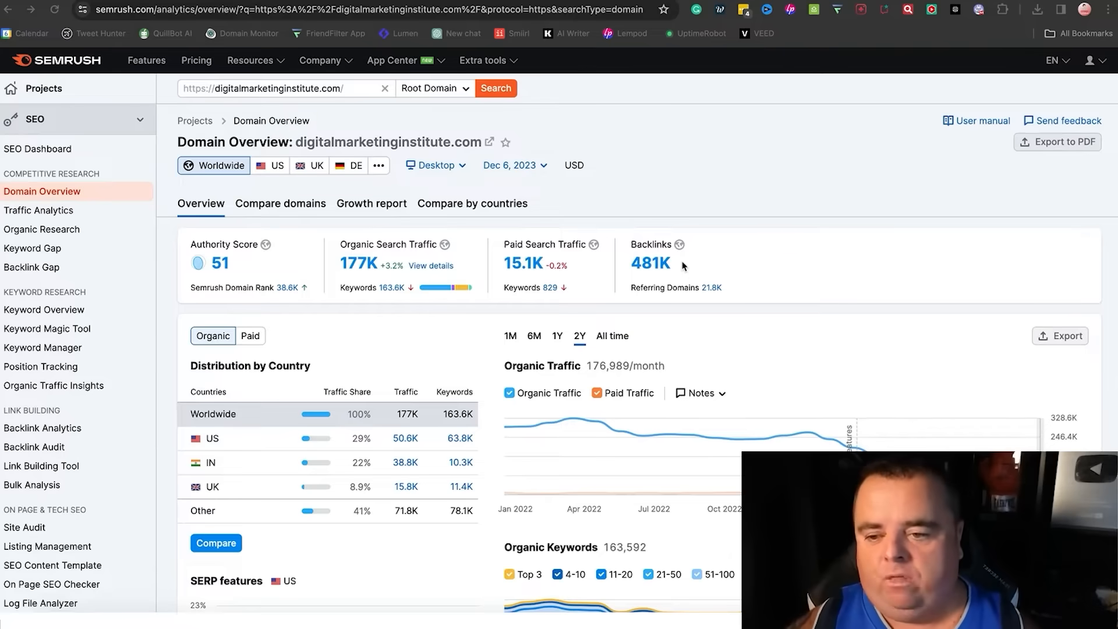
pyautogui.moveTo(216, 272)
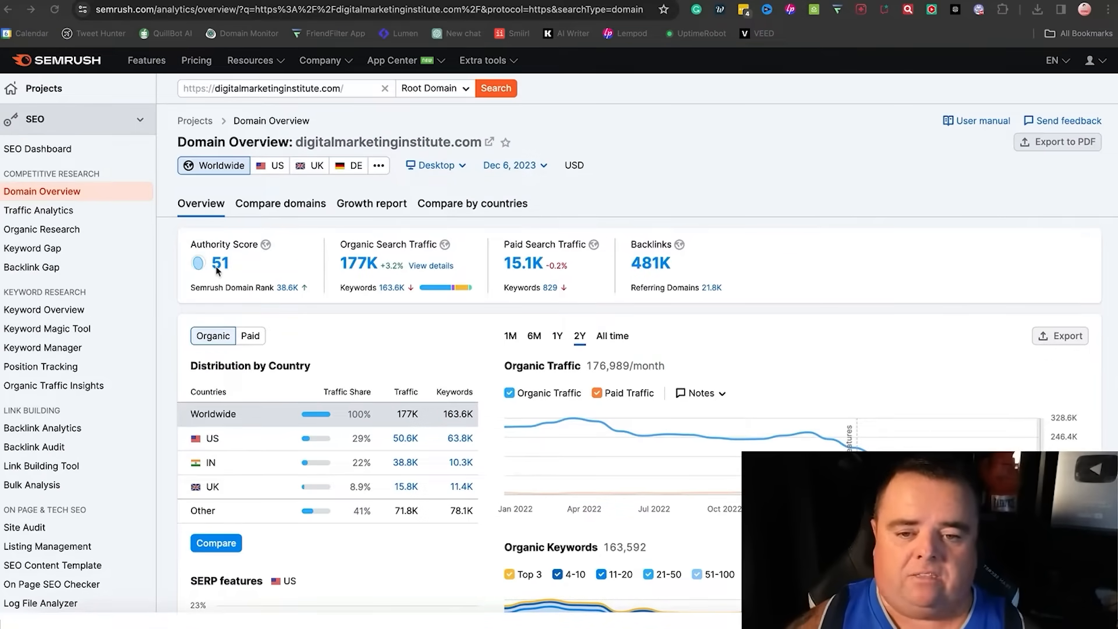
pyautogui.moveTo(399, 289)
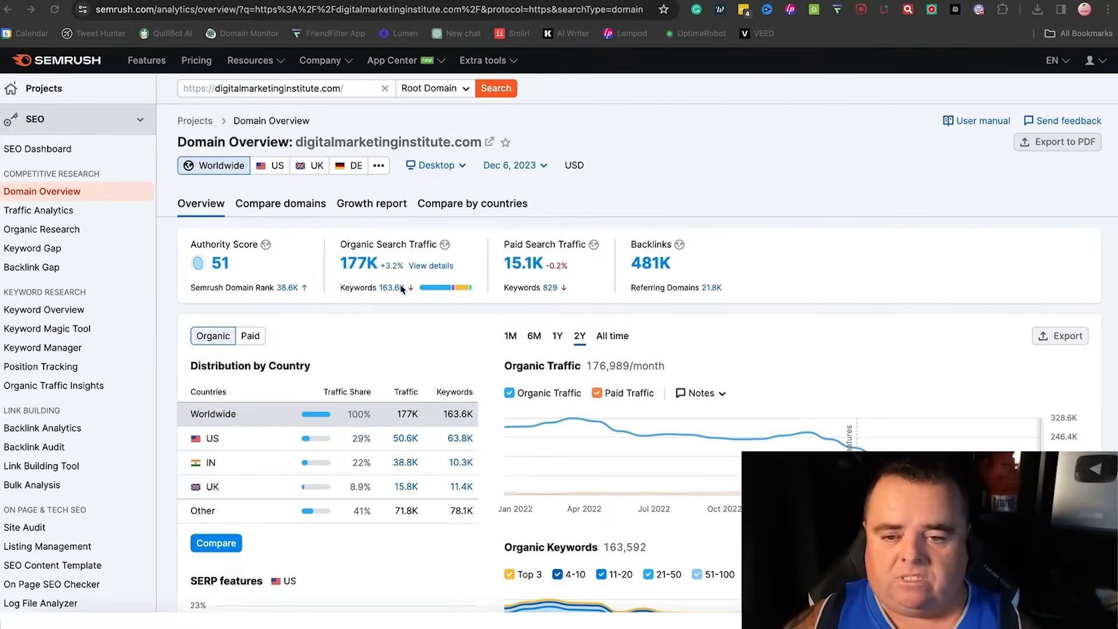
pyautogui.moveTo(521, 265)
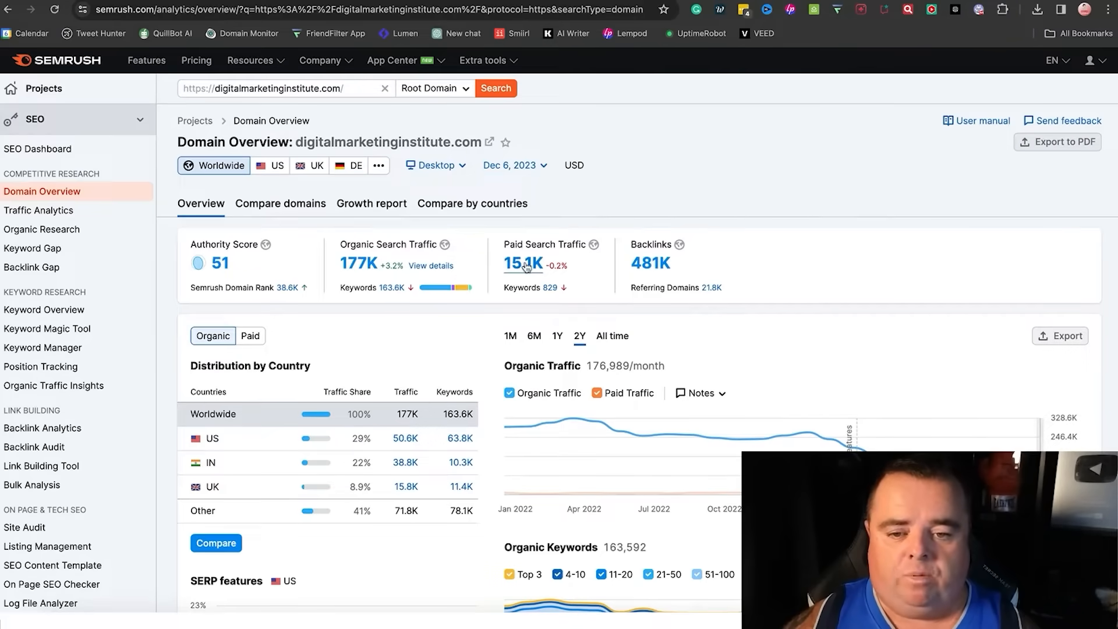
# - Open Advertising Research for digitalmarketinginstitute.com and scroll through its 558 paid keyword positions
pyautogui.click(523, 263)
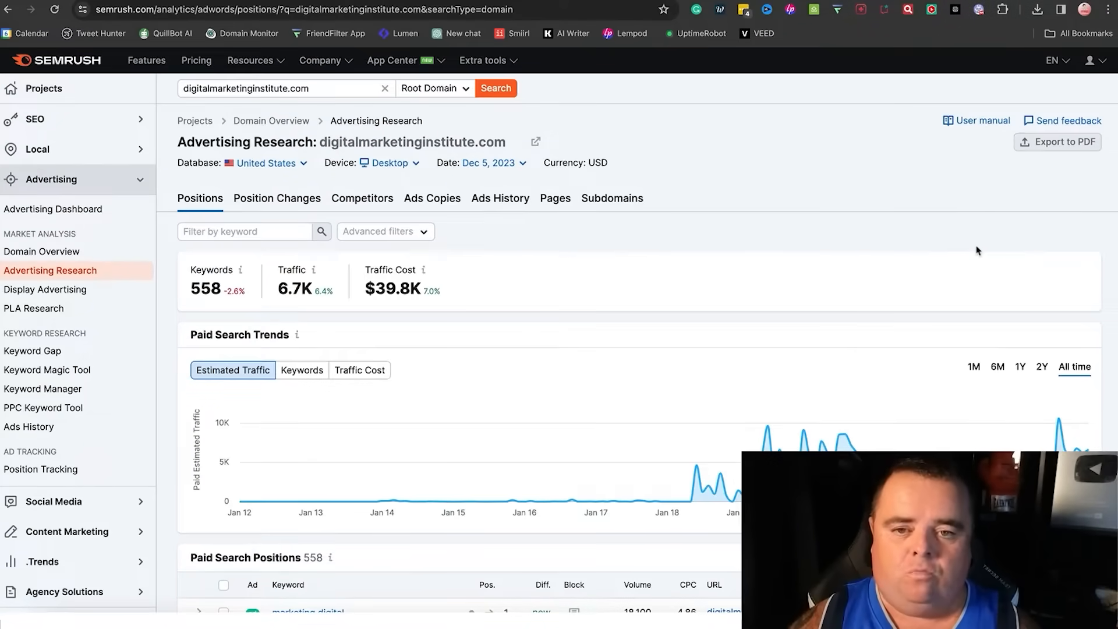
pyautogui.moveTo(414, 314)
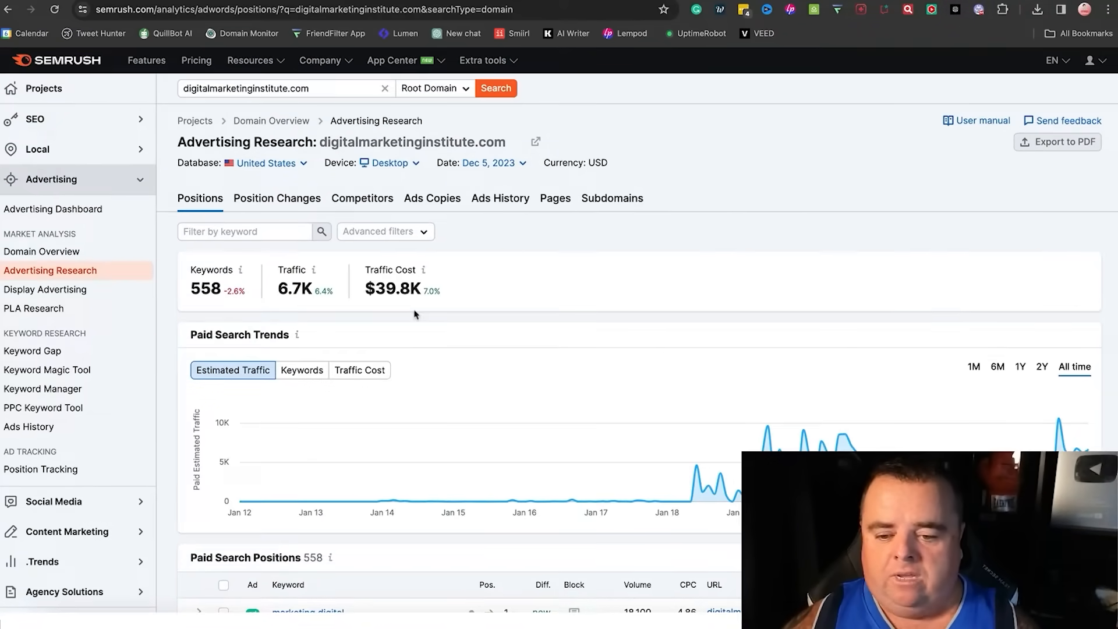
pyautogui.moveTo(356, 281)
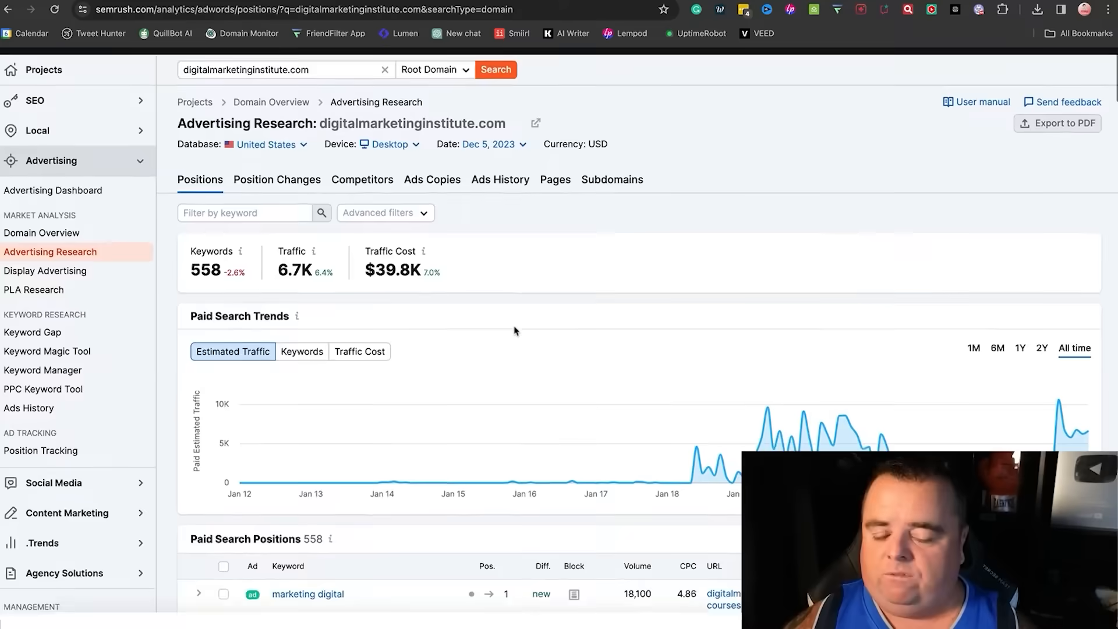
pyautogui.scroll(-3)
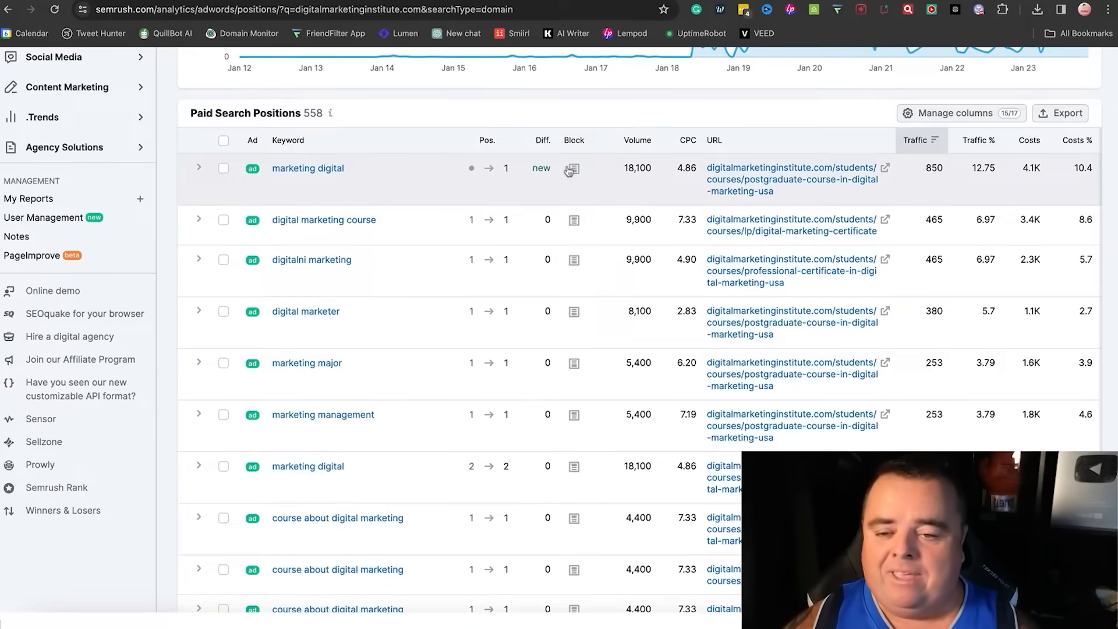
pyautogui.moveTo(383, 396)
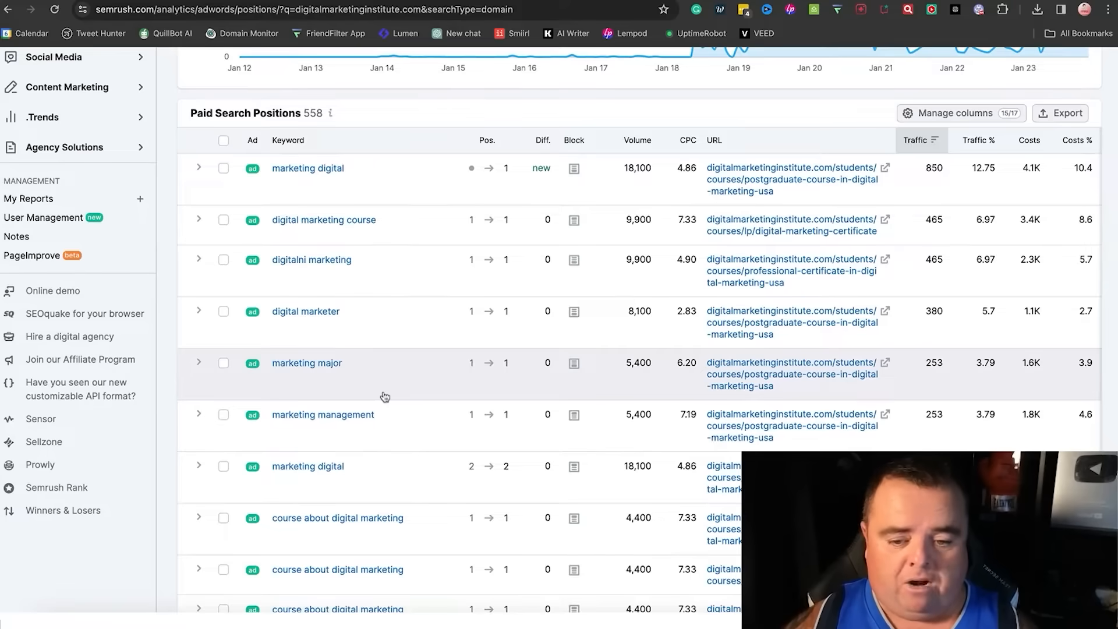
pyautogui.scroll(-3)
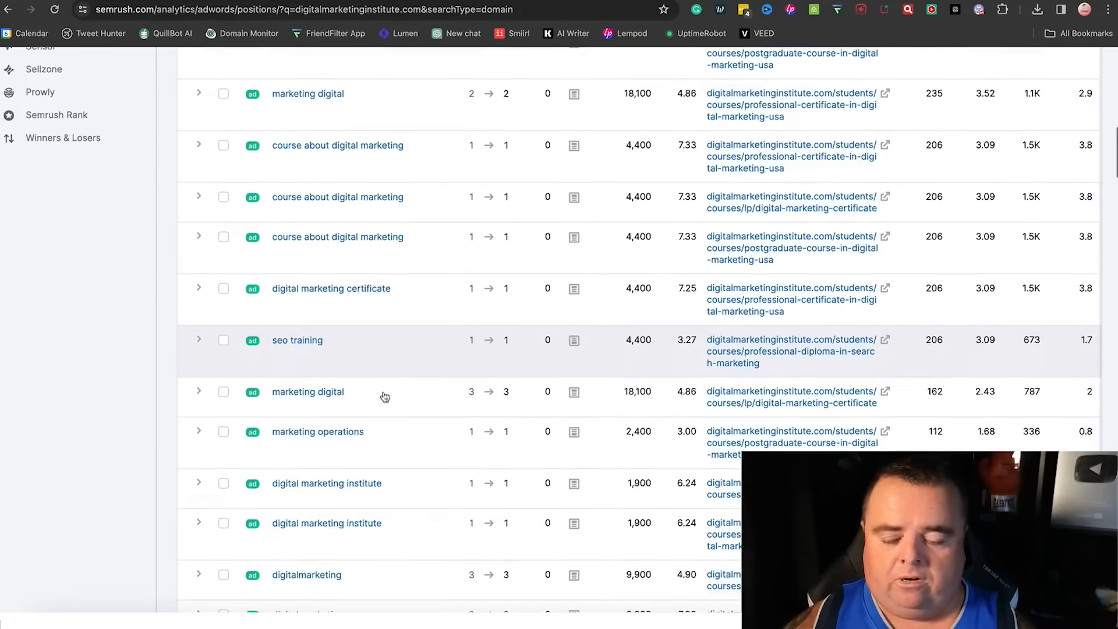
pyautogui.scroll(-3)
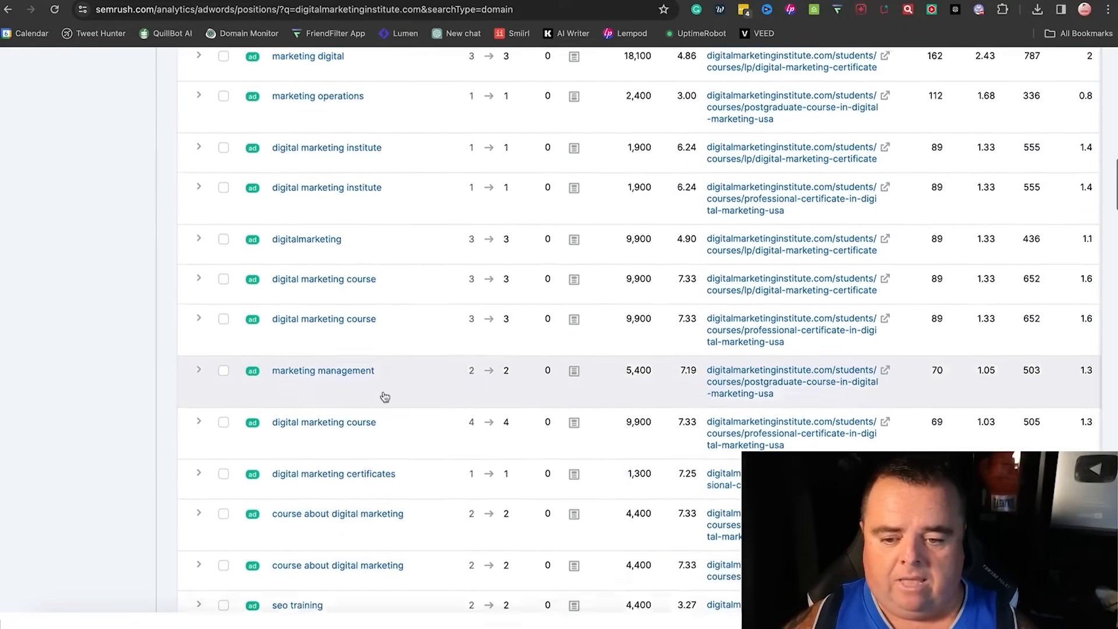
pyautogui.scroll(-3)
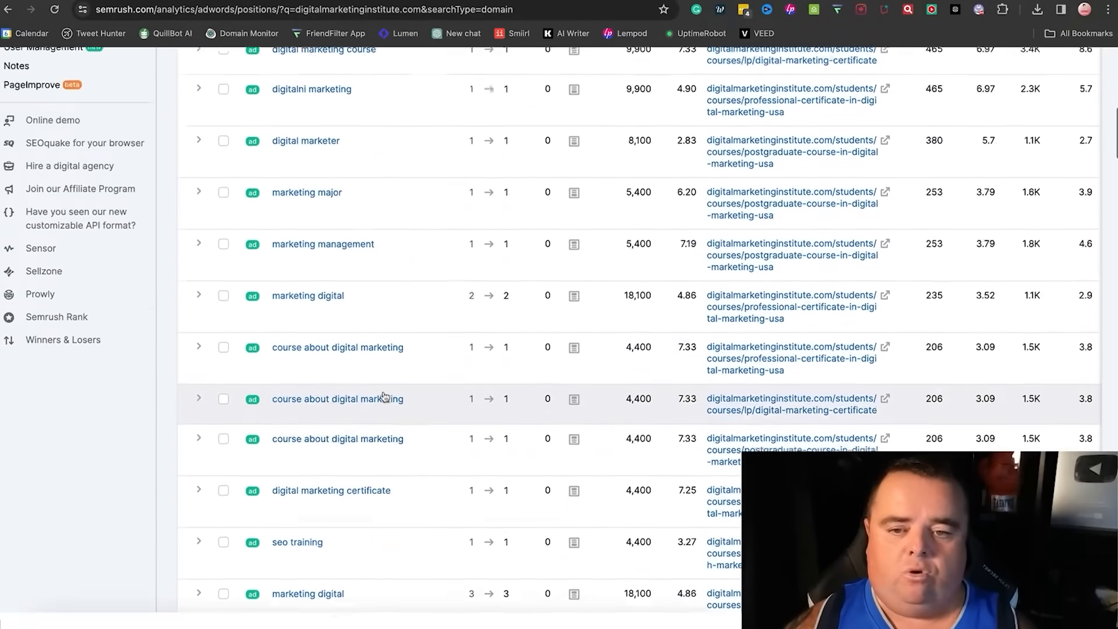
pyautogui.scroll(3)
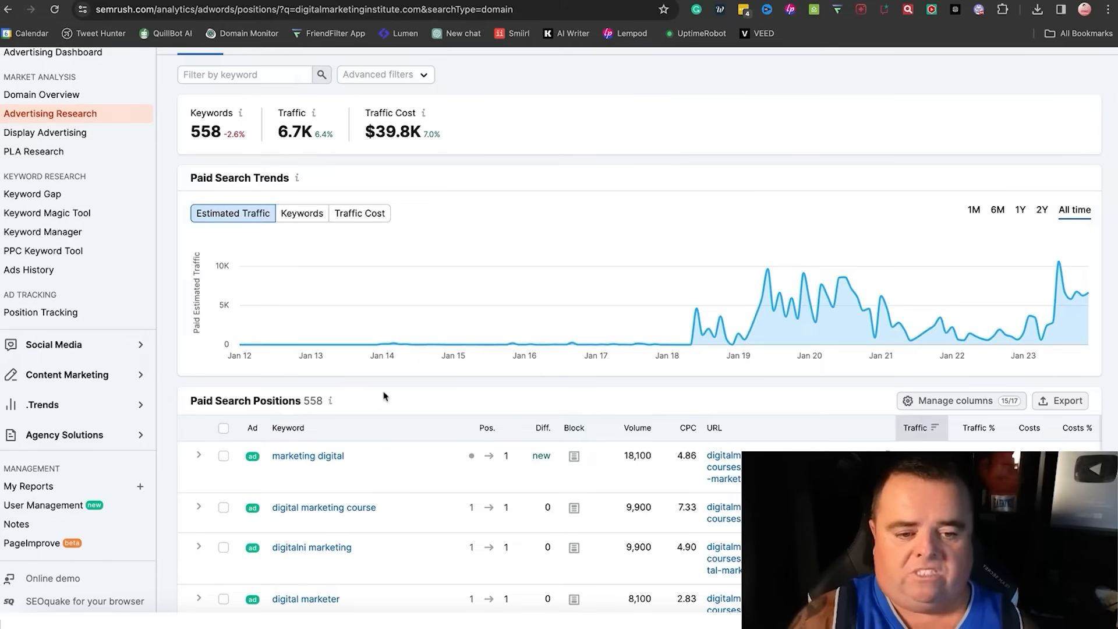
pyautogui.scroll(-3)
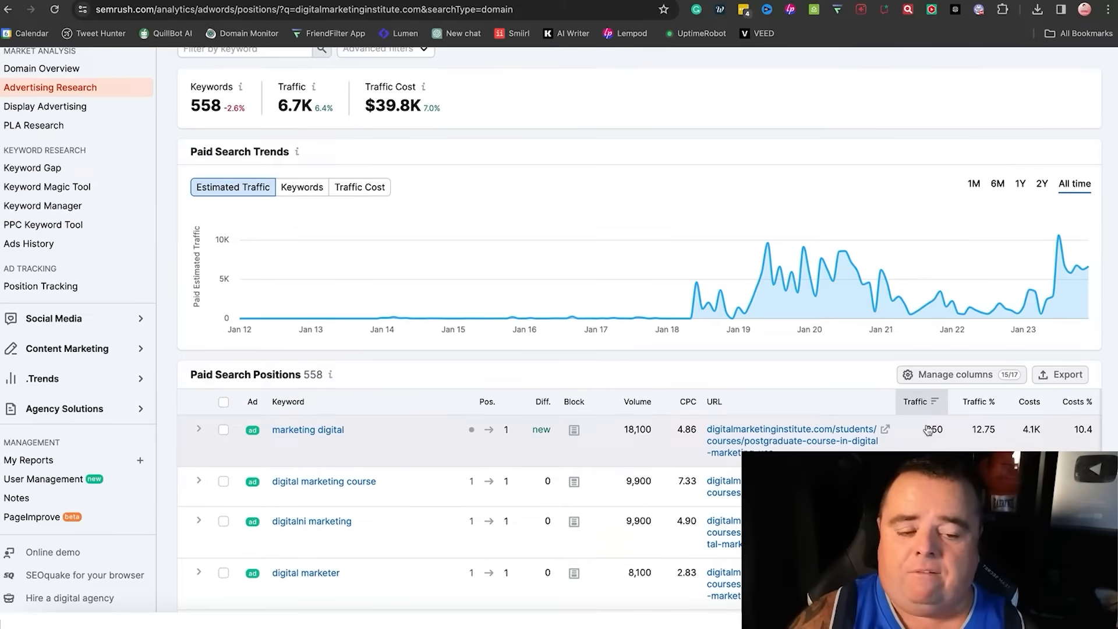
pyautogui.scroll(-3)
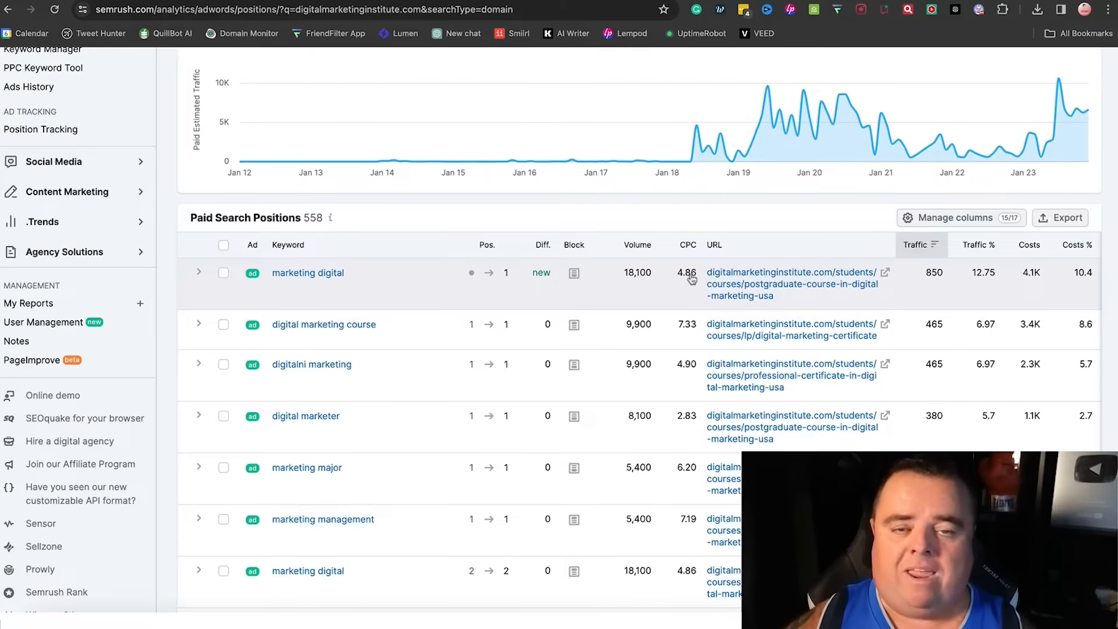
pyautogui.scroll(3)
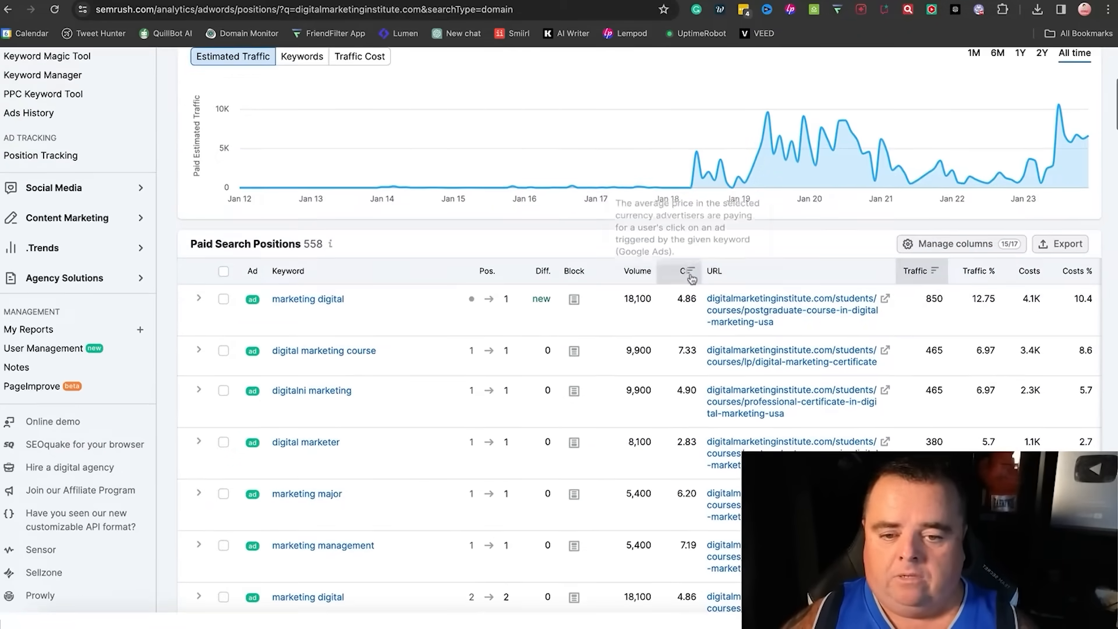
pyautogui.scroll(3)
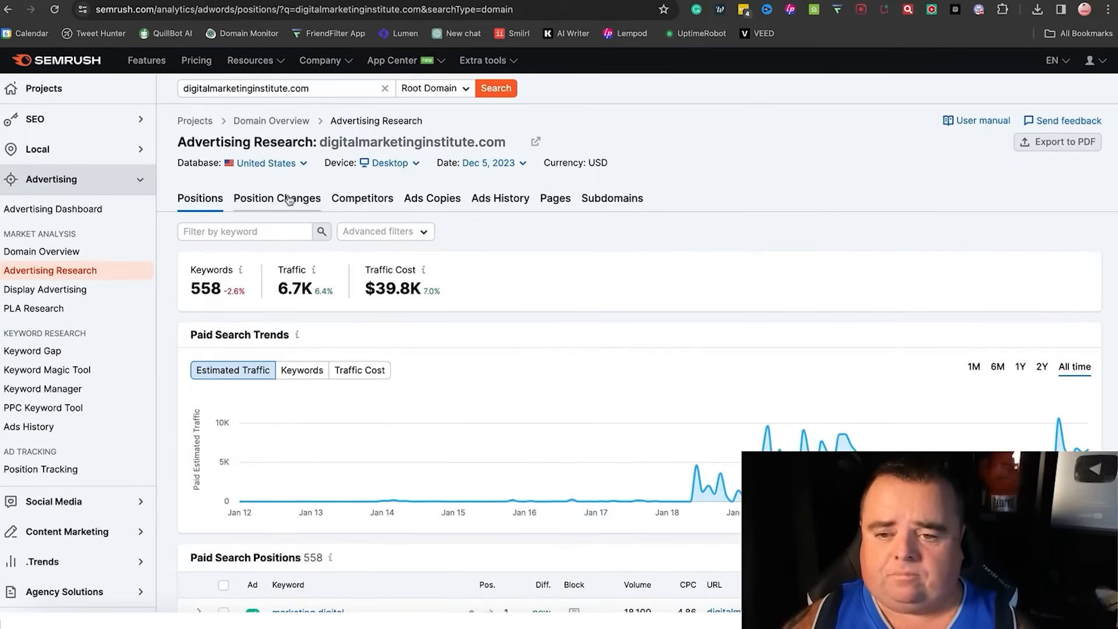
# - Switch to Position Changes to see 35 new and 13 lost paid keywords
pyautogui.click(276, 198)
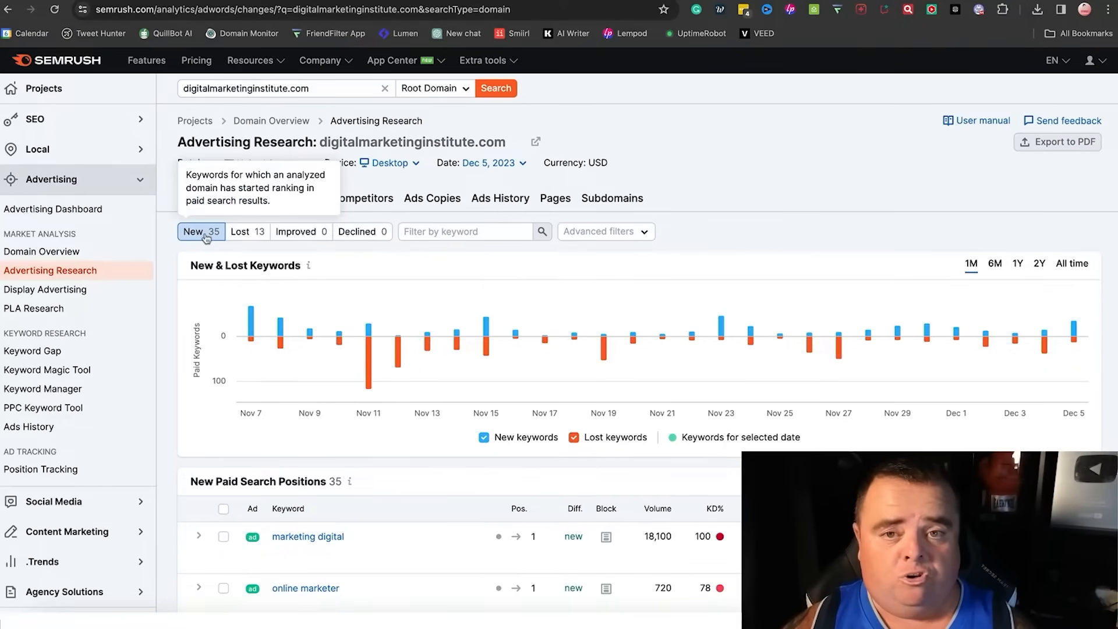
pyautogui.moveTo(248, 232)
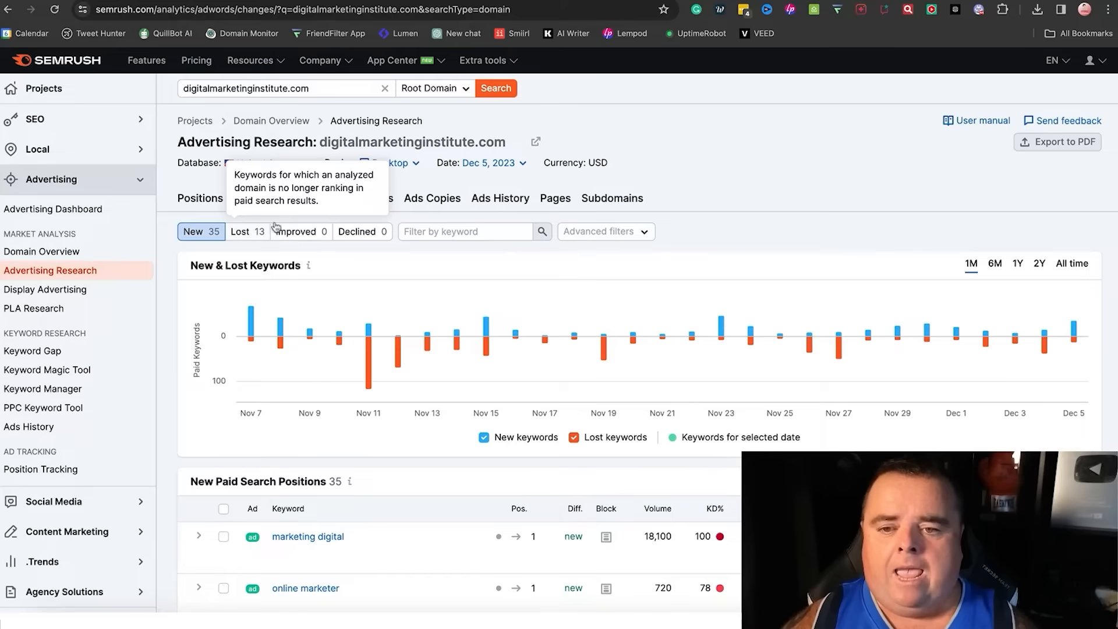
# - View the Competitors tab's positioning map and 247 paid competitors, led by northwestern.edu
pyautogui.click(361, 198)
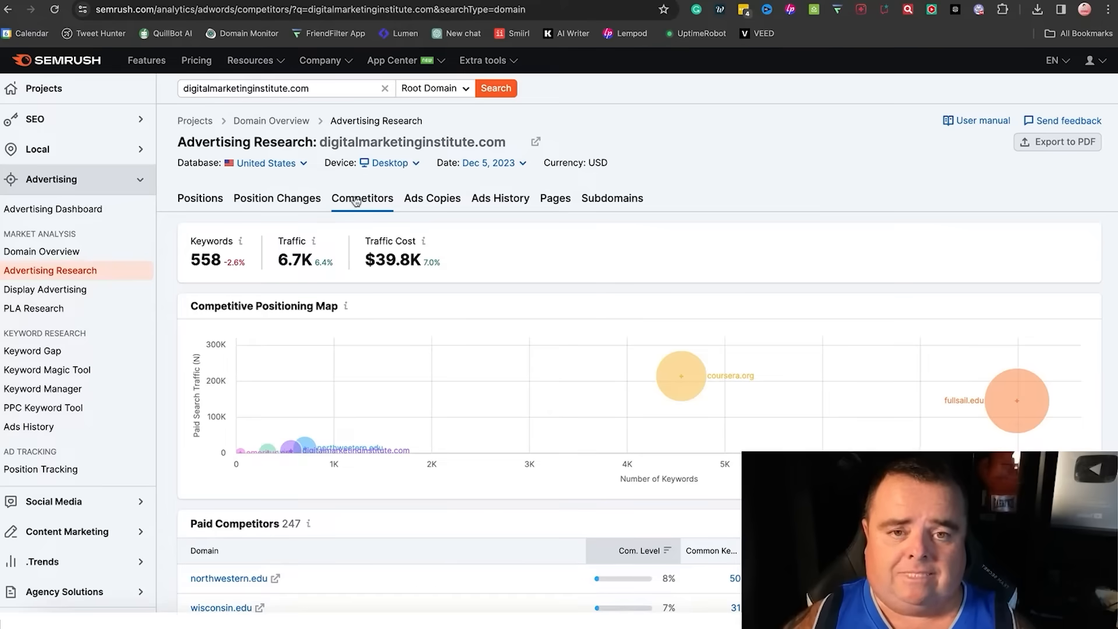
pyautogui.moveTo(464, 510)
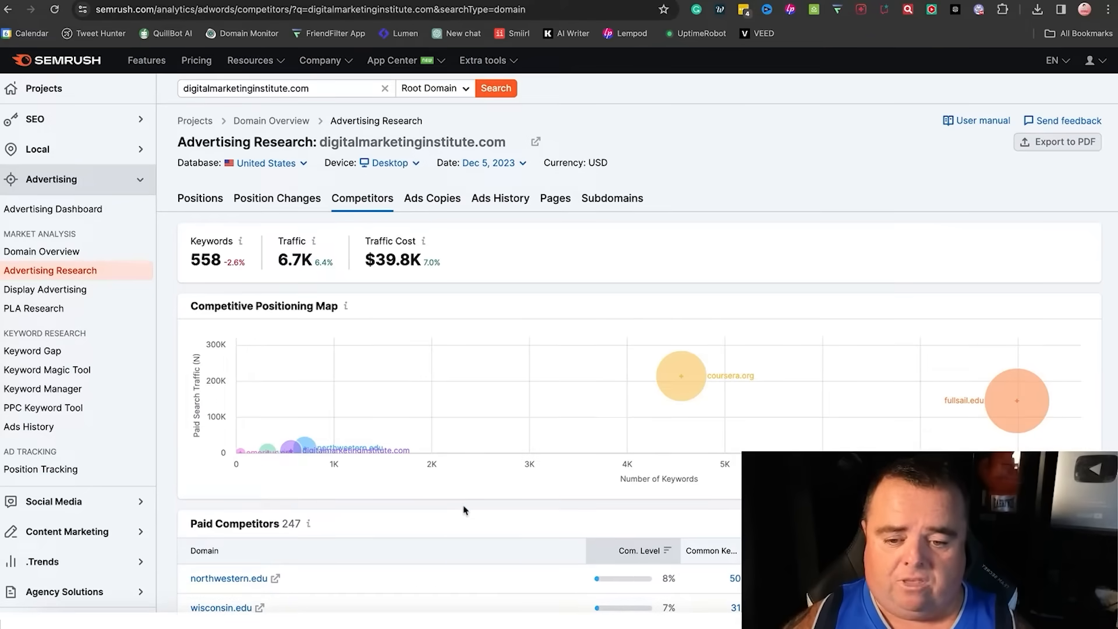
pyautogui.scroll(-3)
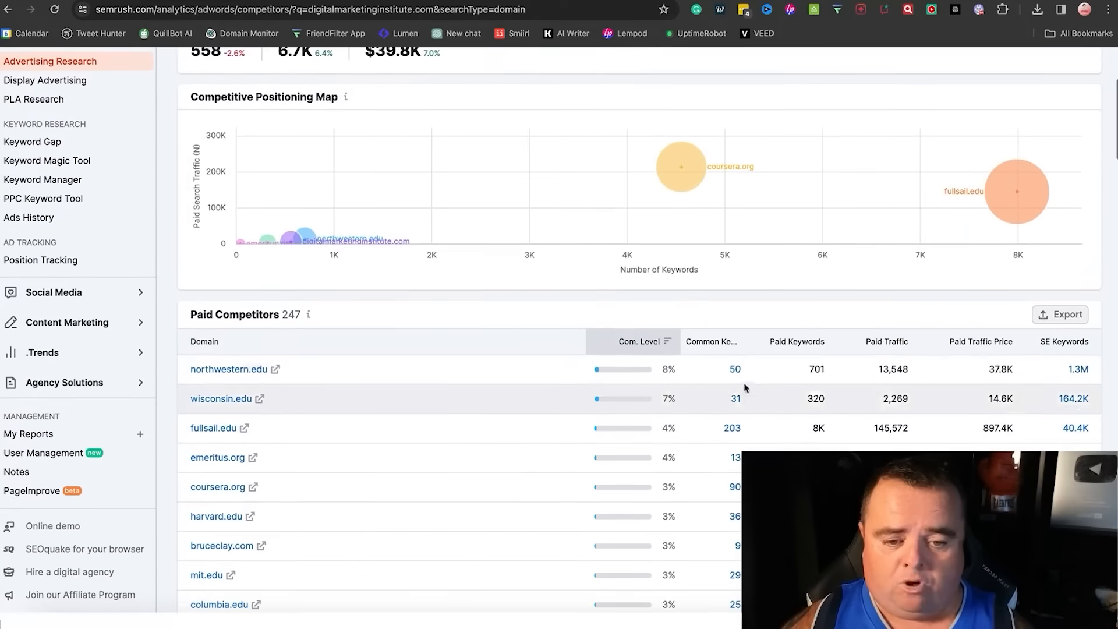
pyautogui.moveTo(969, 435)
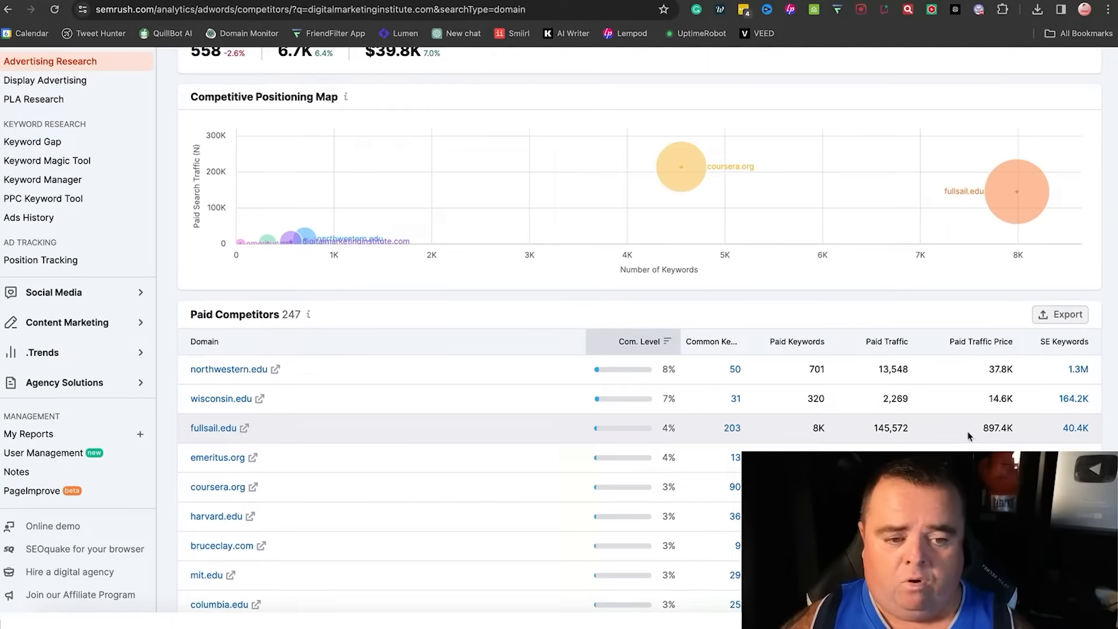
pyautogui.scroll(3)
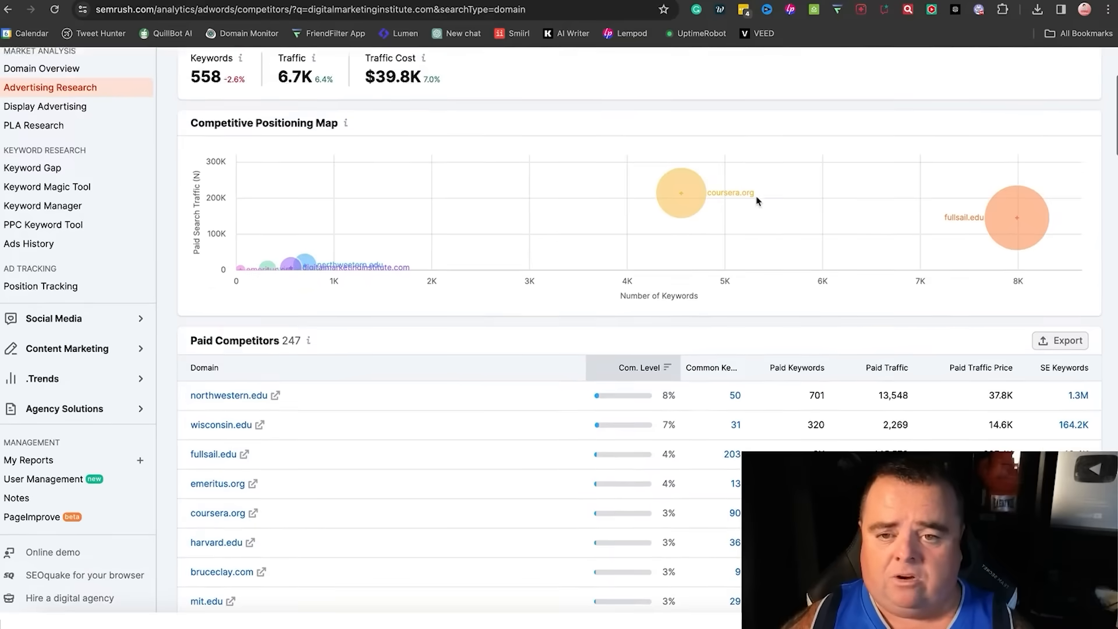
# - Open Ads Copies and expand the second ad's 28 triggering keywords
pyautogui.click(431, 198)
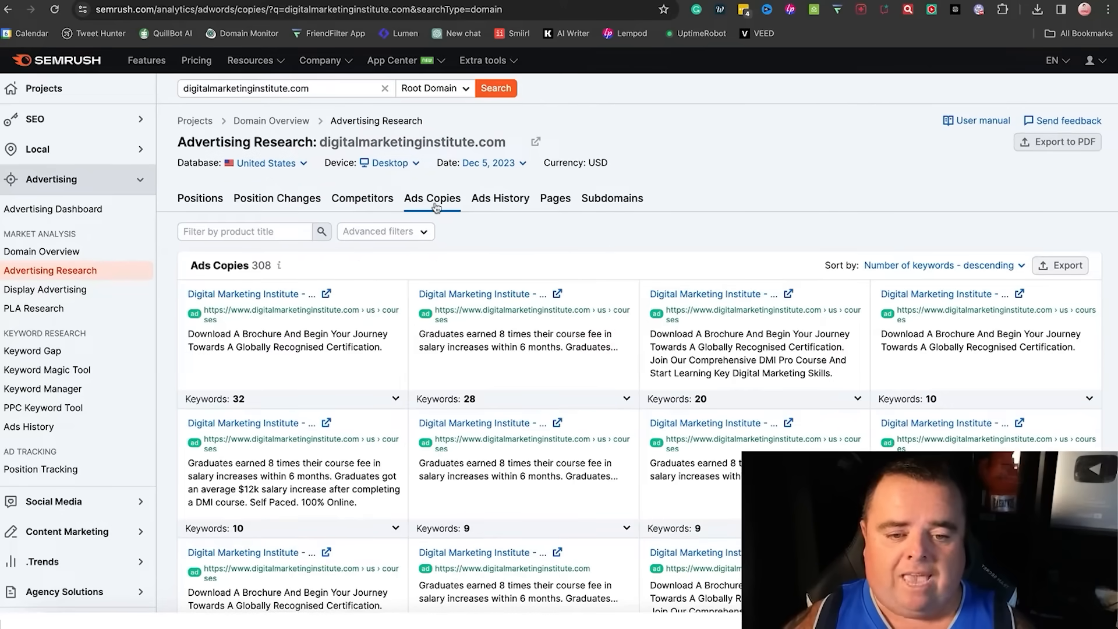
pyautogui.moveTo(314, 216)
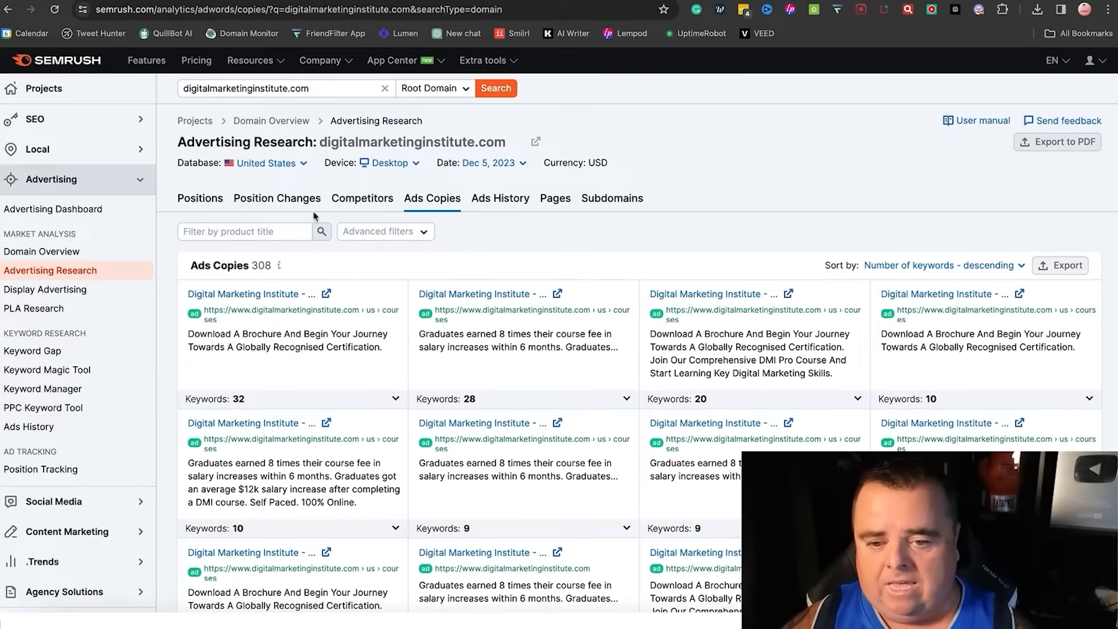
pyautogui.moveTo(254, 312)
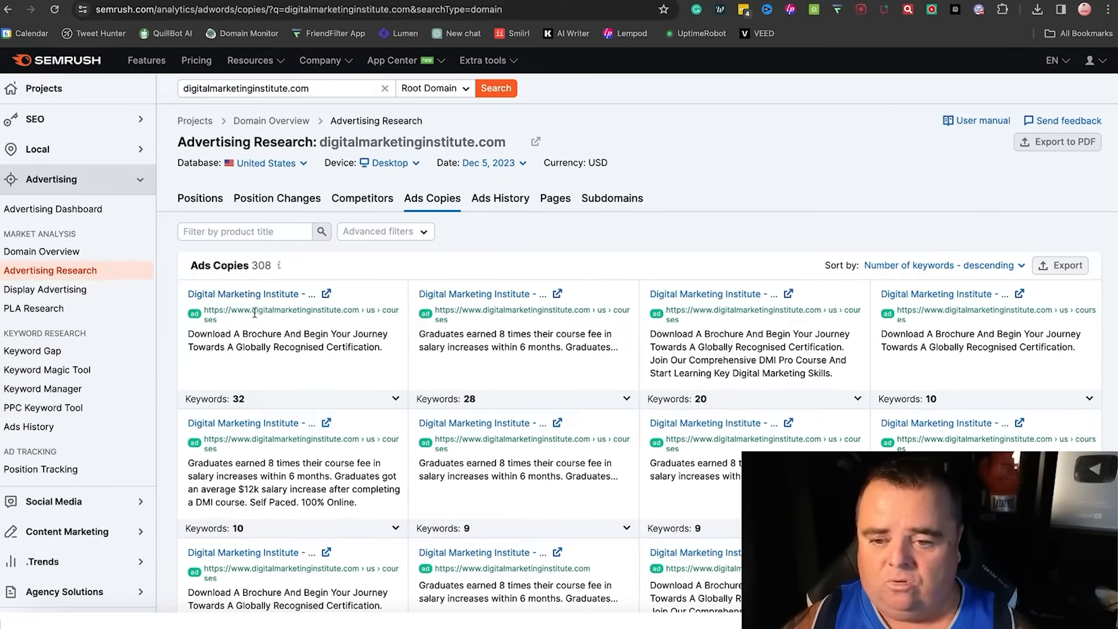
pyautogui.moveTo(182, 342)
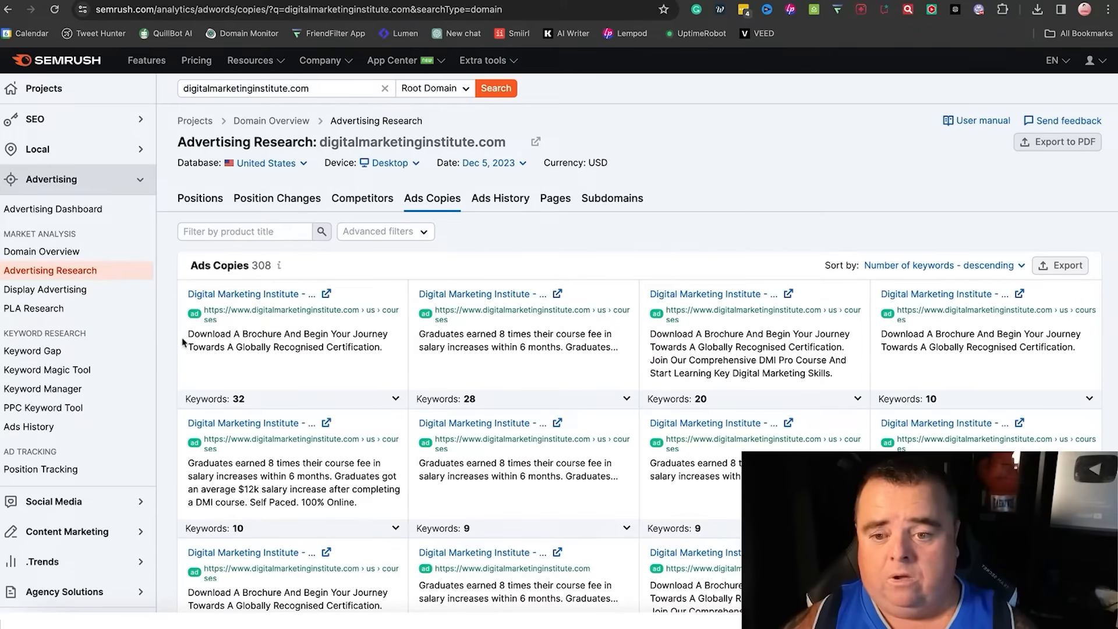
pyautogui.moveTo(419, 369)
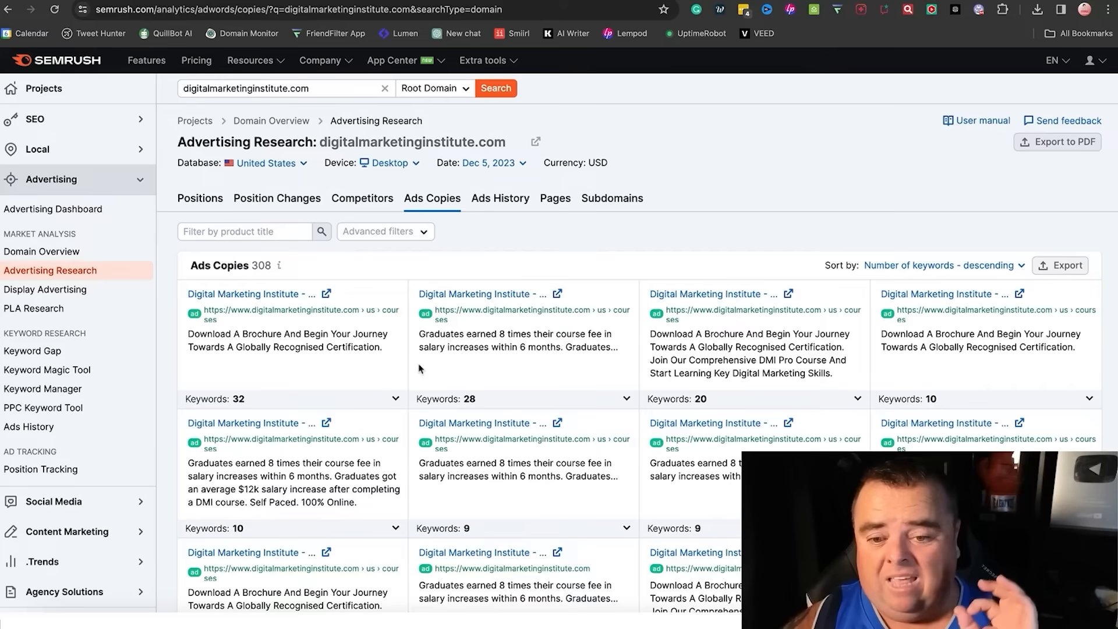
pyautogui.click(627, 398)
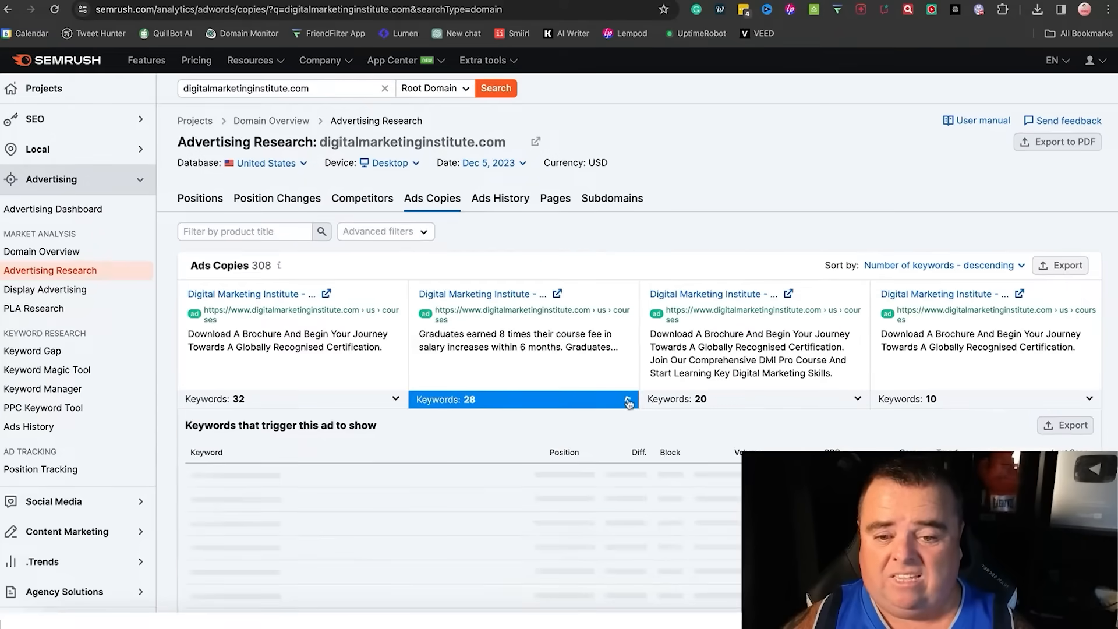
pyautogui.click(628, 400)
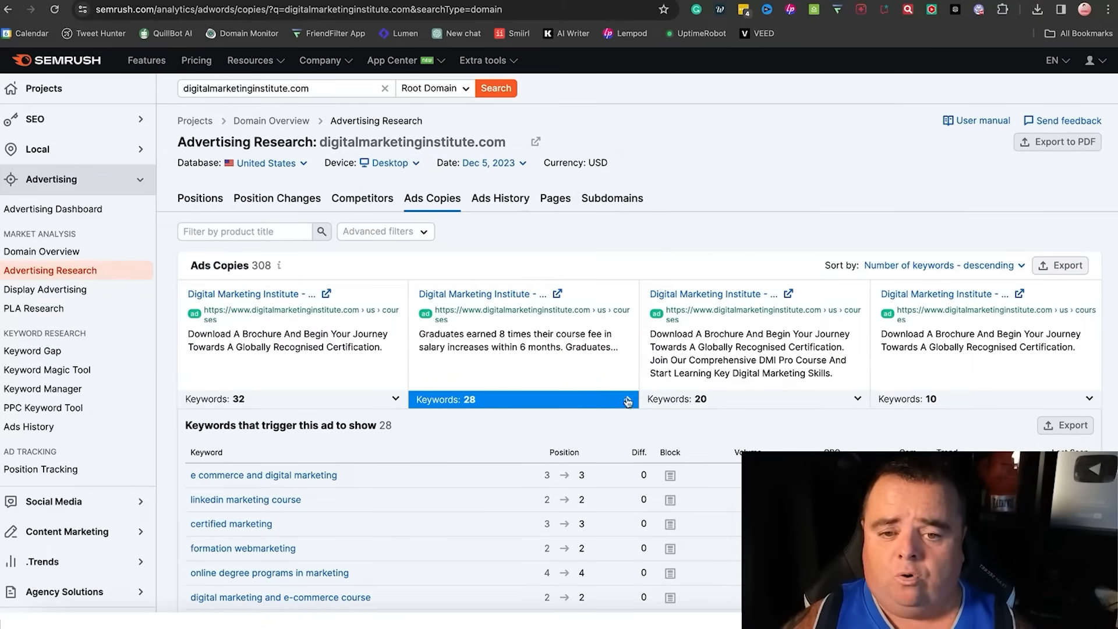
# - Scroll through the Ads History table of 3,497 keywords with monthly ad positions
pyautogui.click(499, 196)
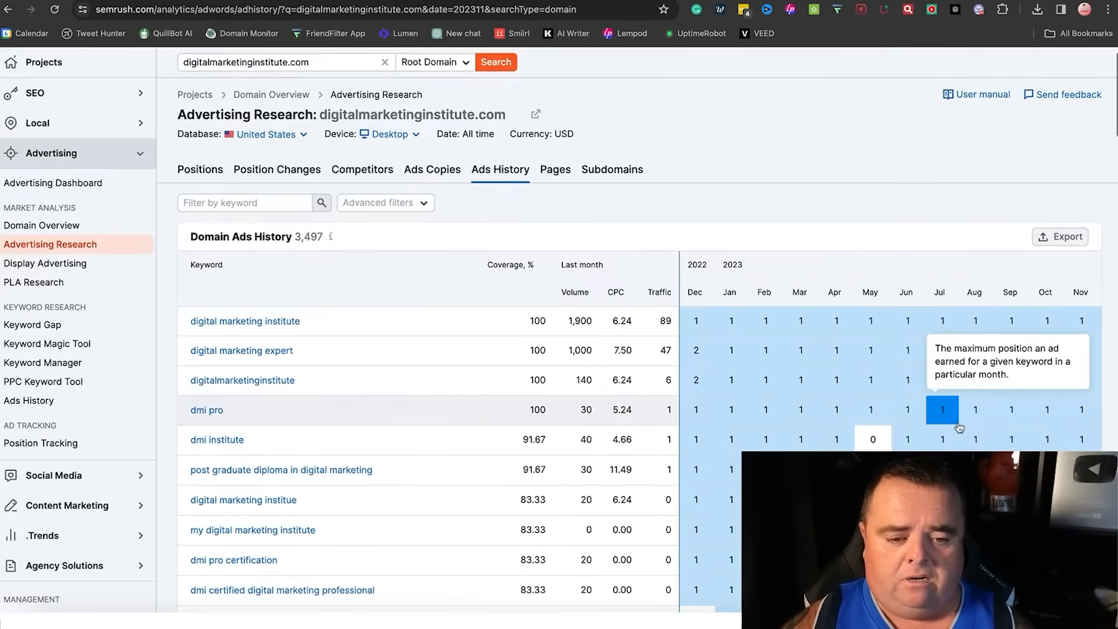
pyautogui.scroll(-3)
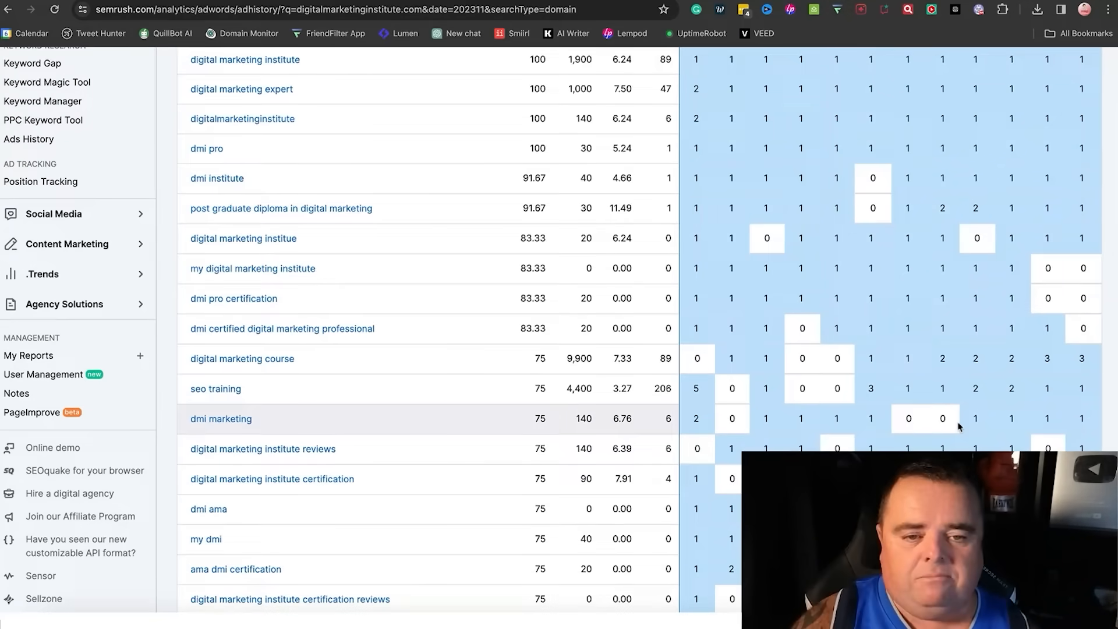
pyautogui.moveTo(990, 411)
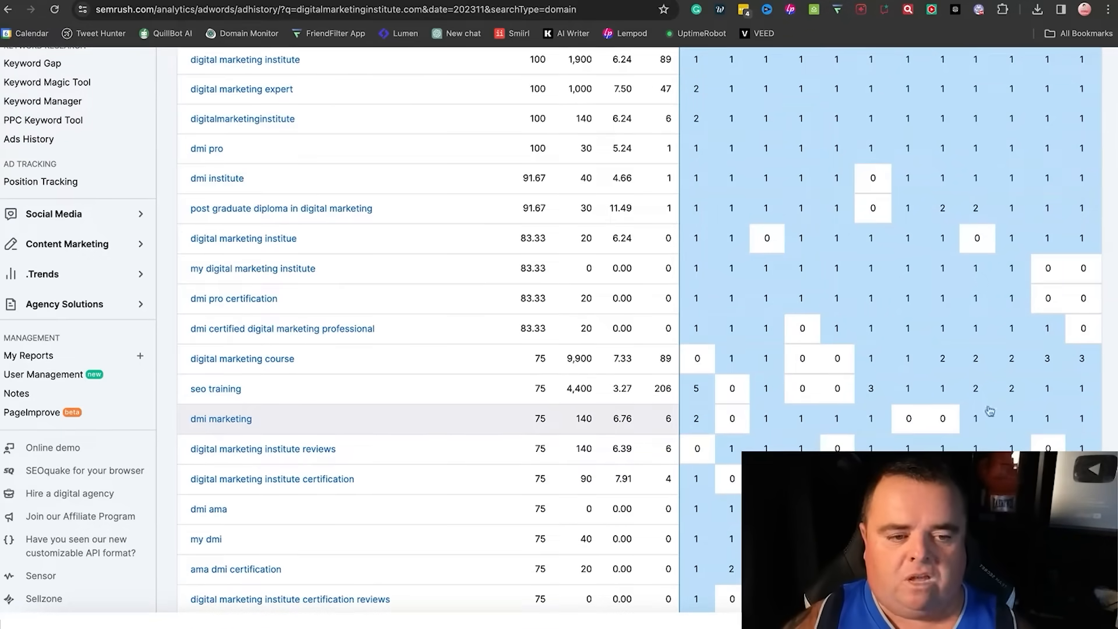
pyautogui.scroll(-3)
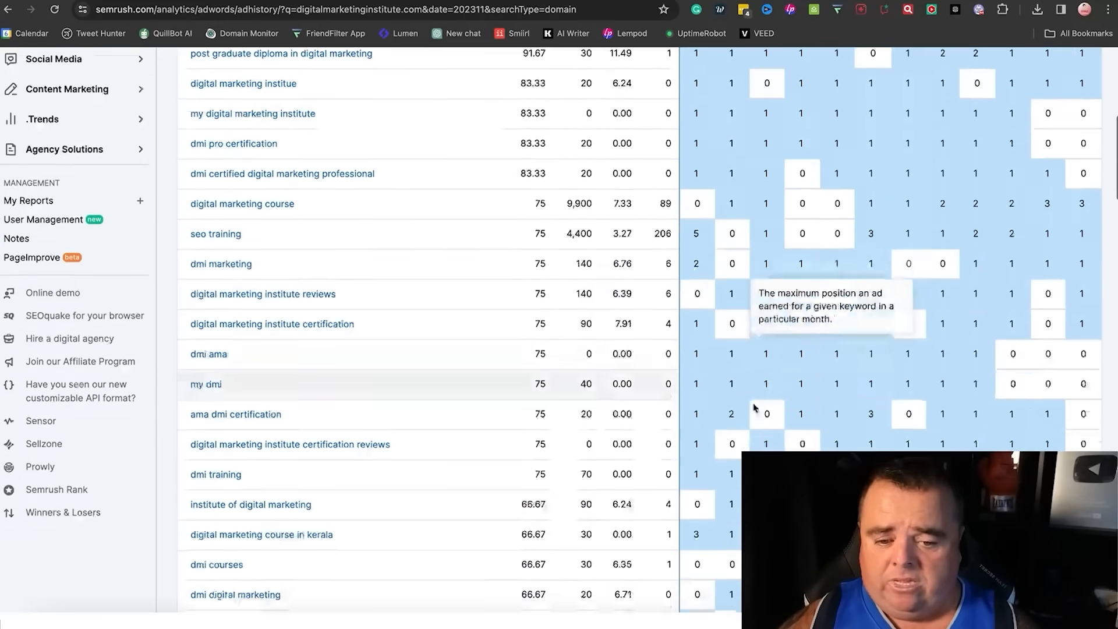
pyautogui.scroll(-3)
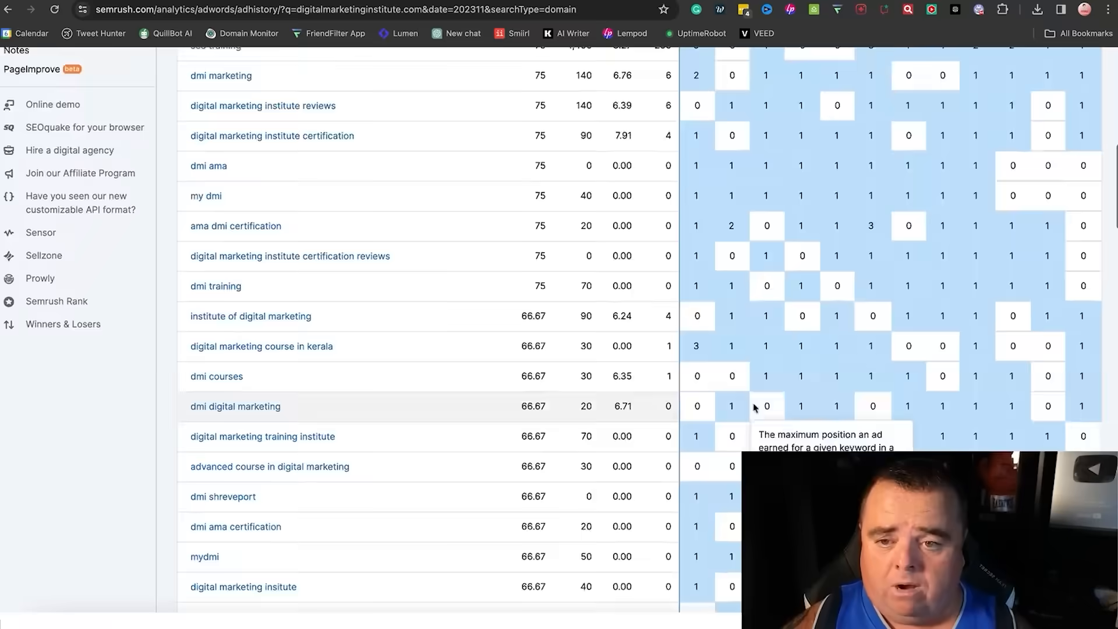
pyautogui.scroll(3)
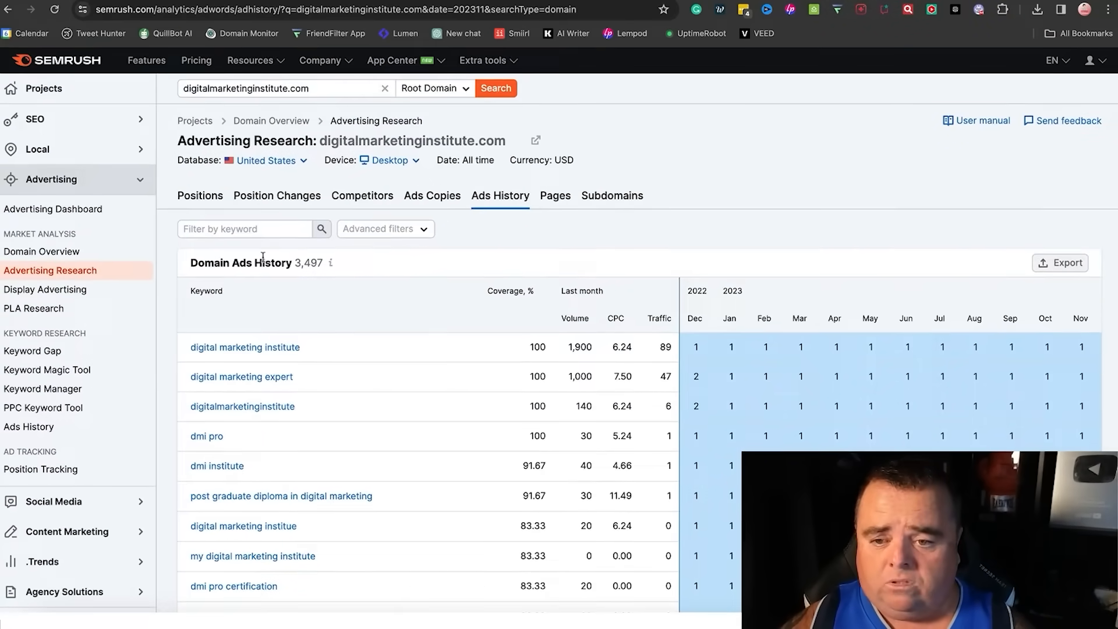
pyautogui.moveTo(1061, 262)
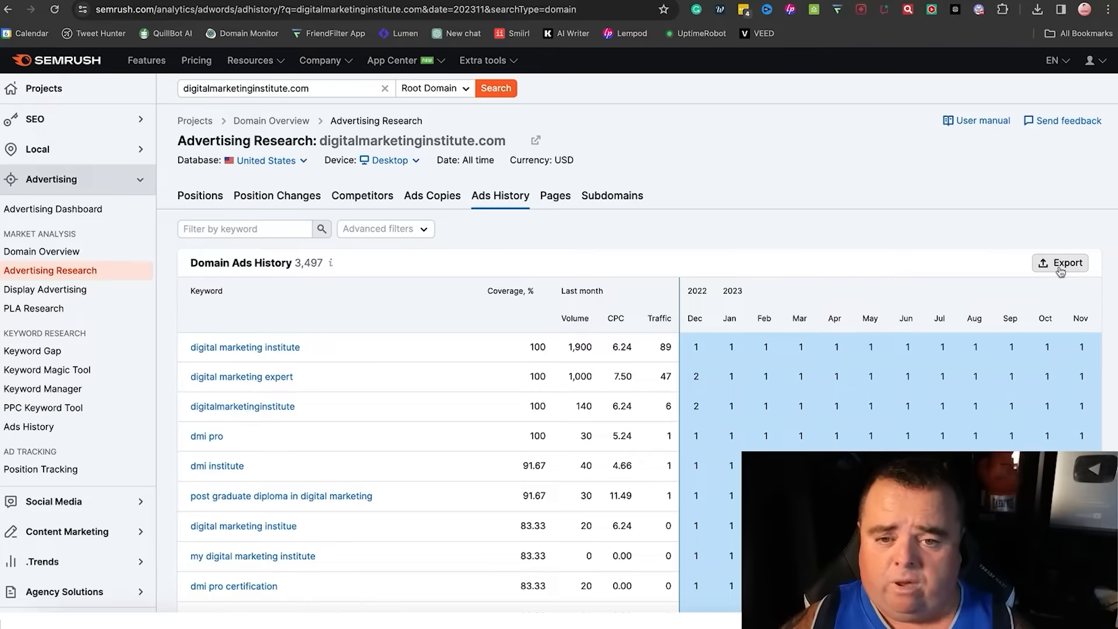
pyautogui.click(554, 195)
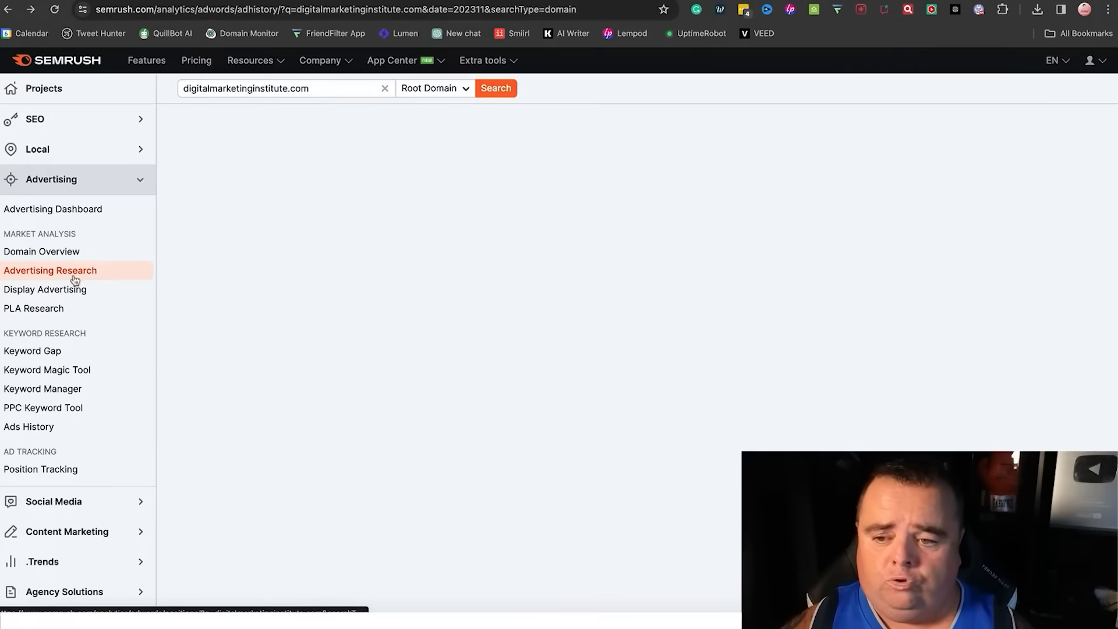
# - Reopen Advertising Research and go to Display Advertising, showing the disconnected-tool notice
pyautogui.click(50, 270)
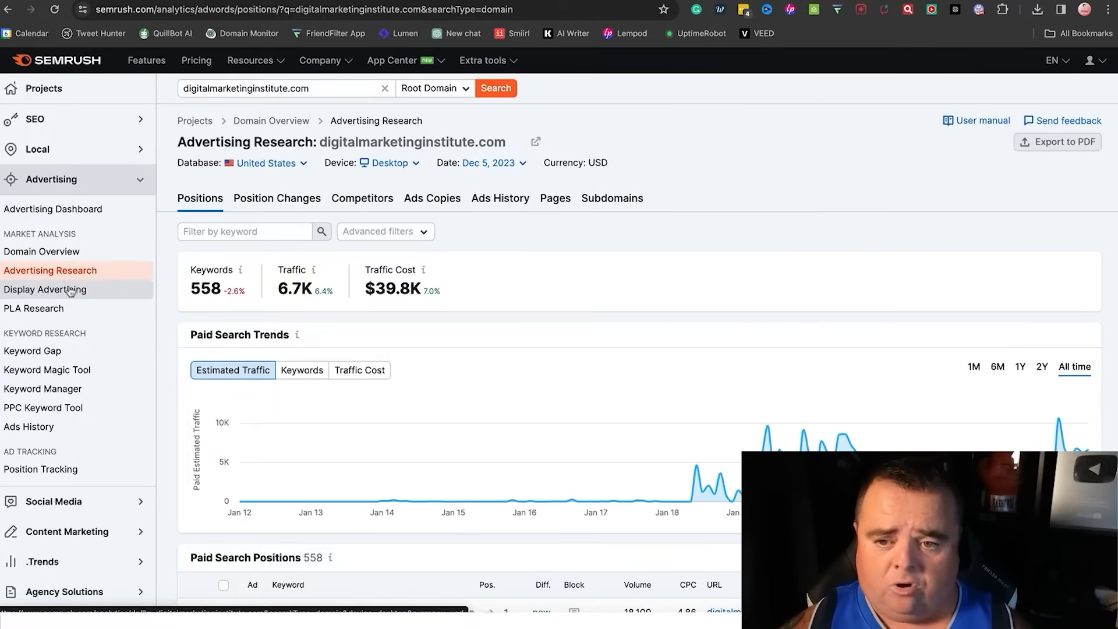
pyautogui.click(45, 289)
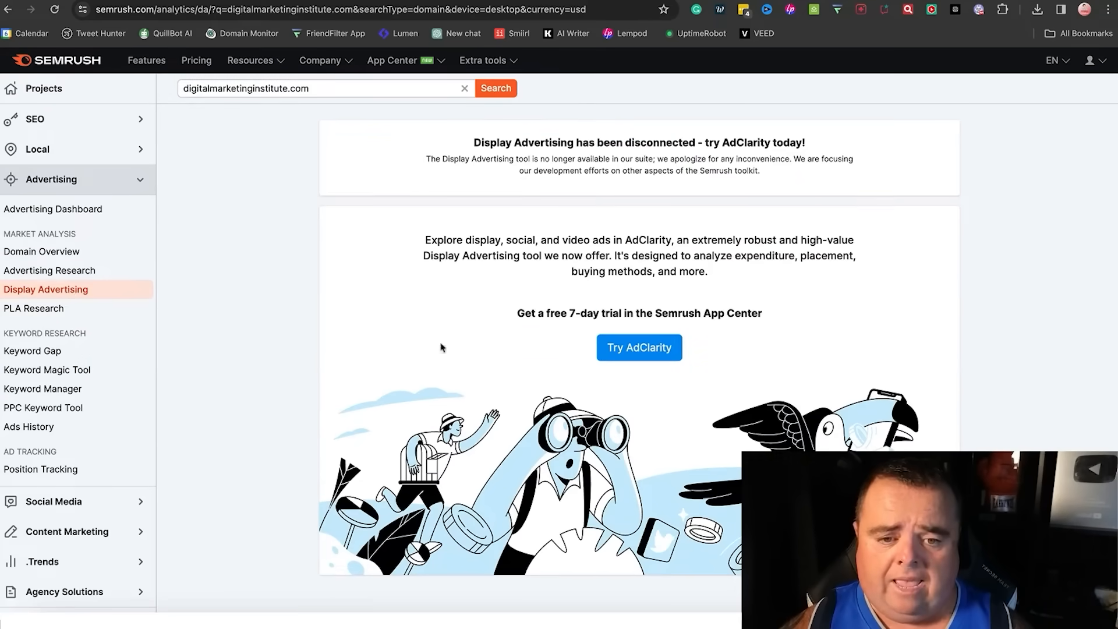
pyautogui.moveTo(640, 371)
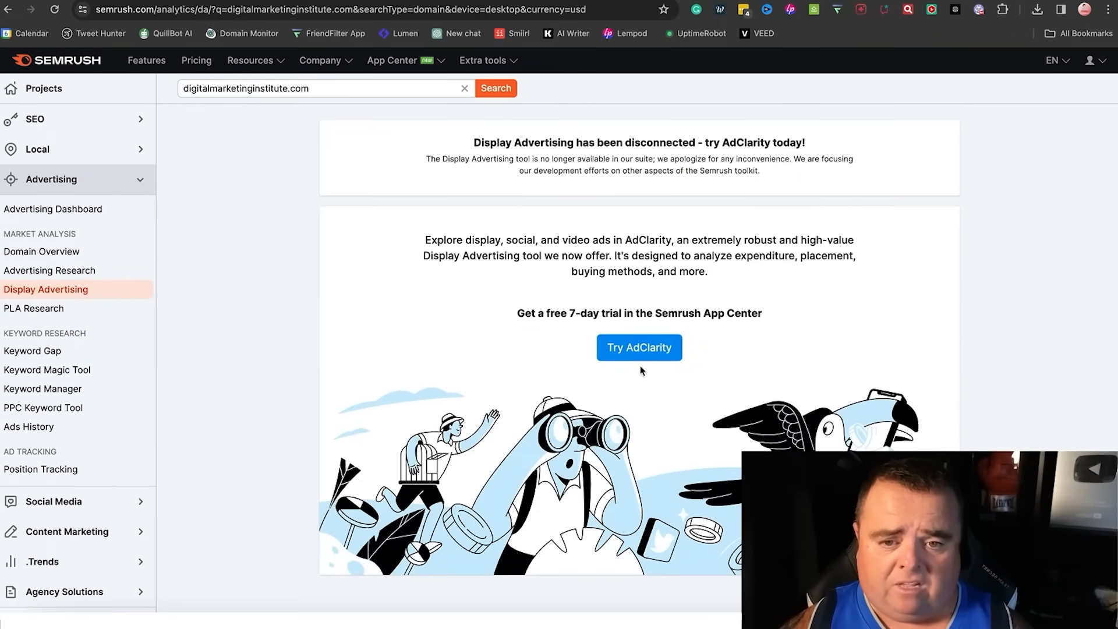
pyautogui.moveTo(412, 183)
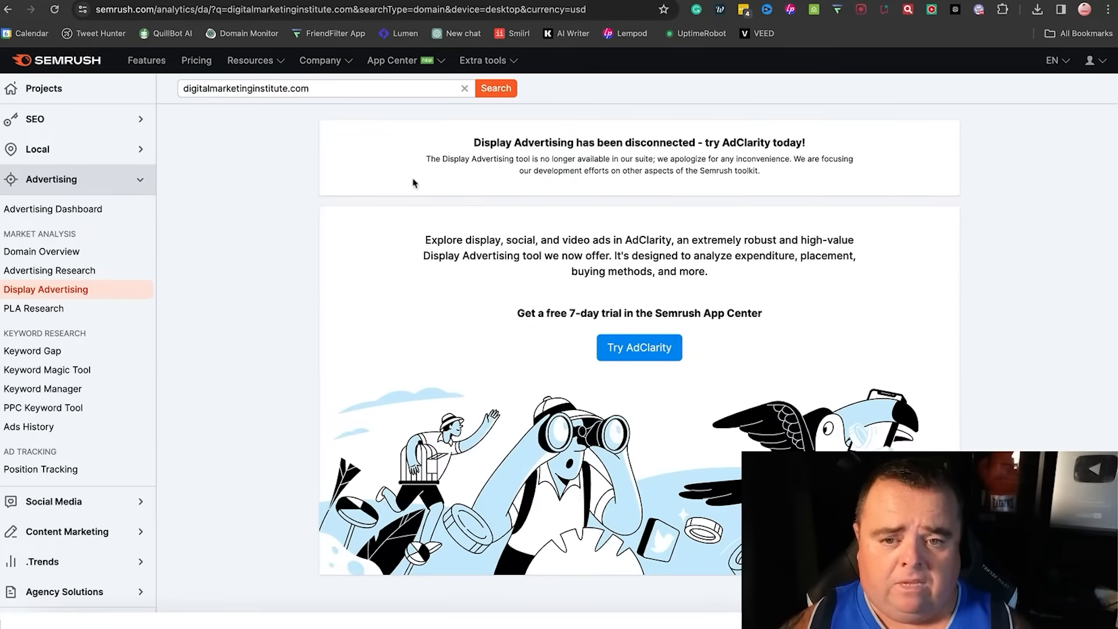
pyautogui.moveTo(527, 241)
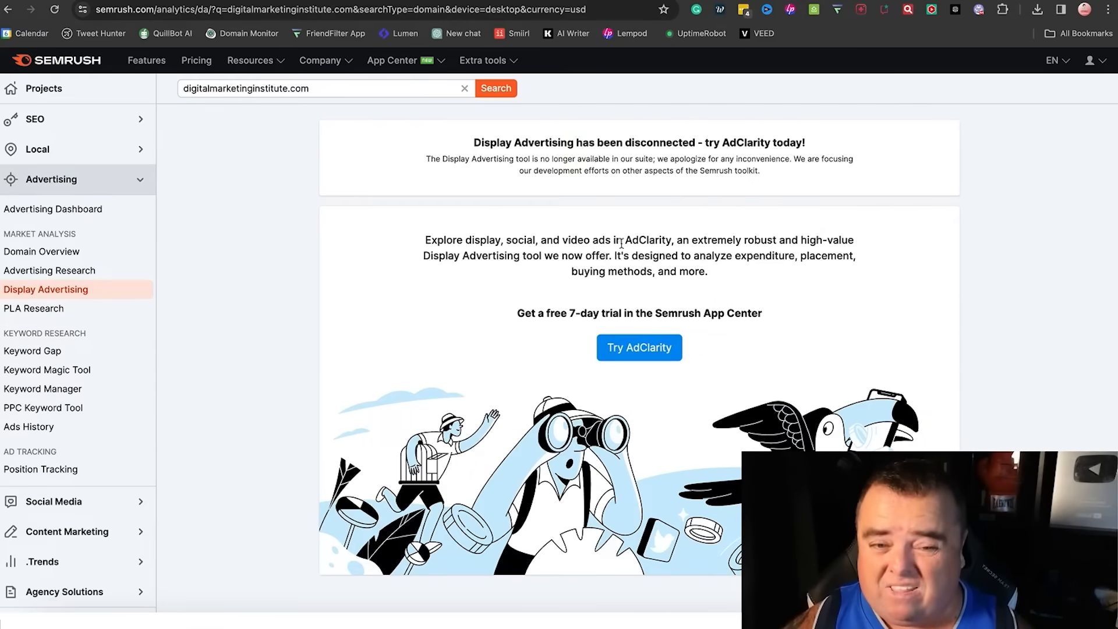
pyautogui.moveTo(32, 308)
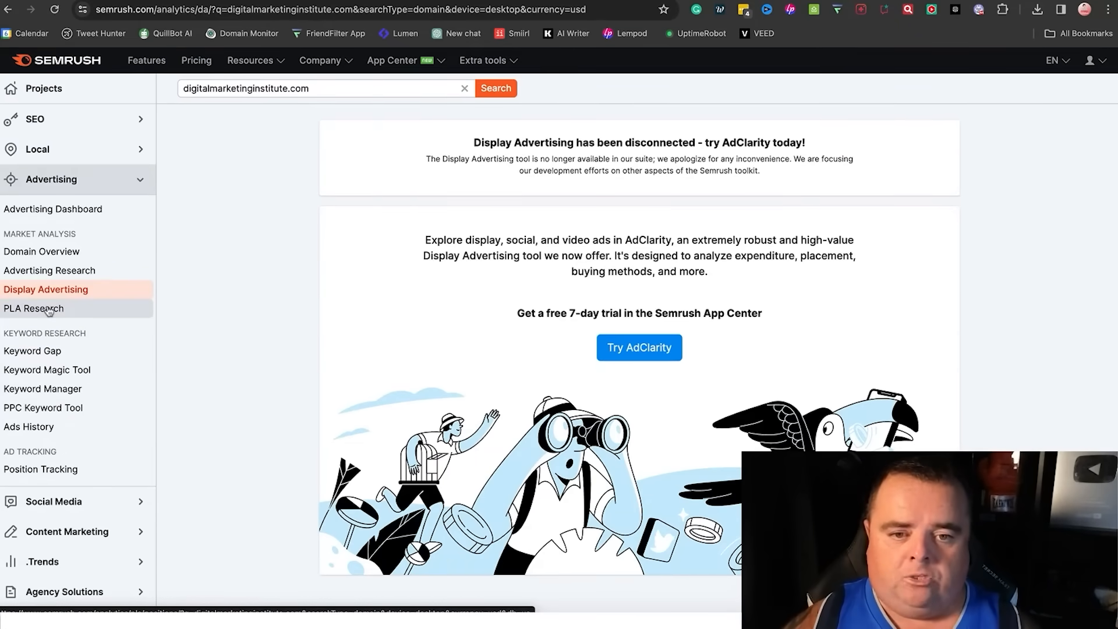
pyautogui.moveTo(49, 270)
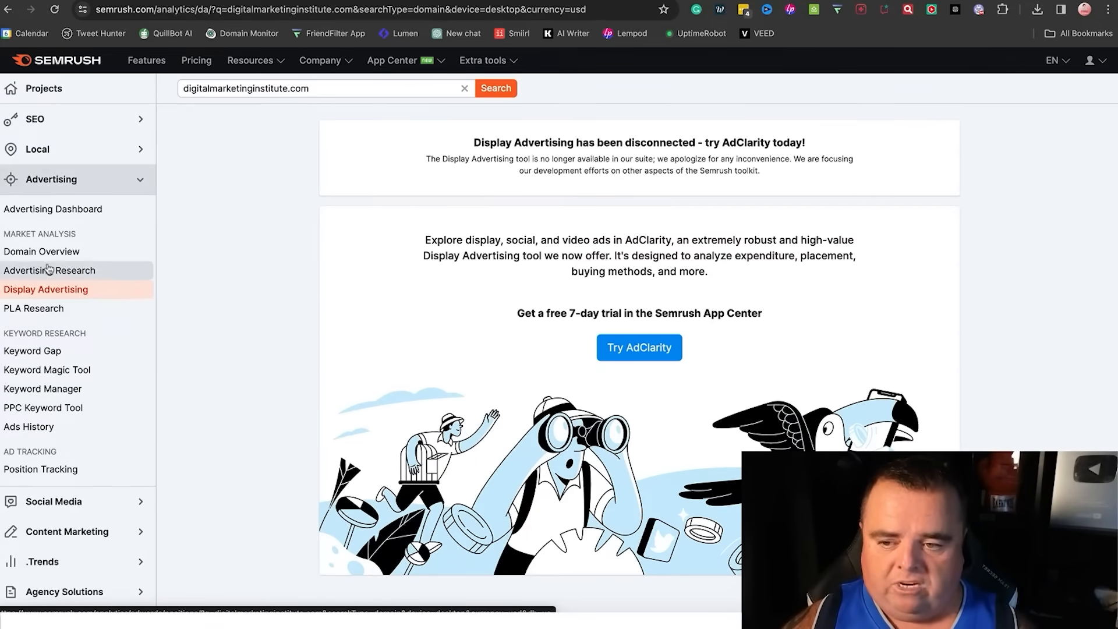
# - Switch to the Google Ads search keywords list and start adding a suggested idea
pyautogui.click(50, 269)
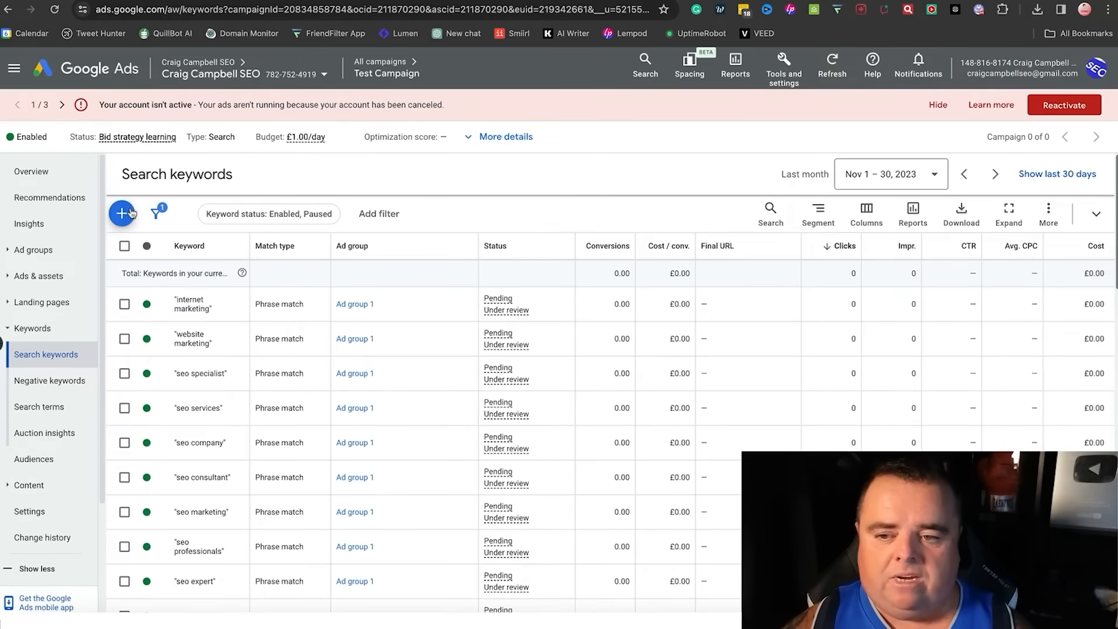
pyautogui.click(122, 213)
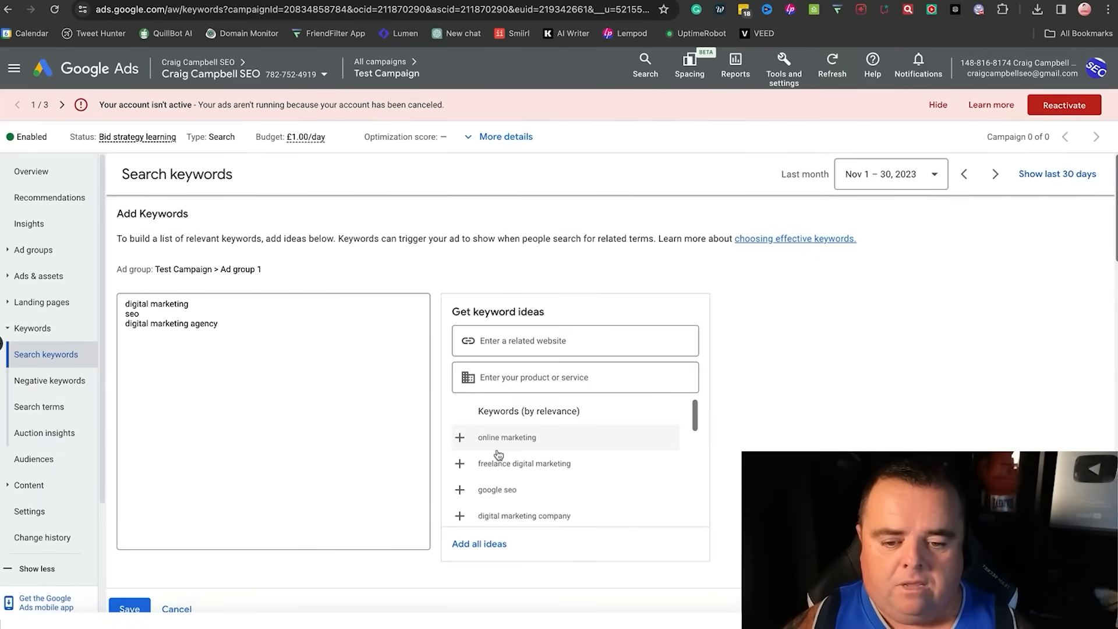
pyautogui.click(479, 543)
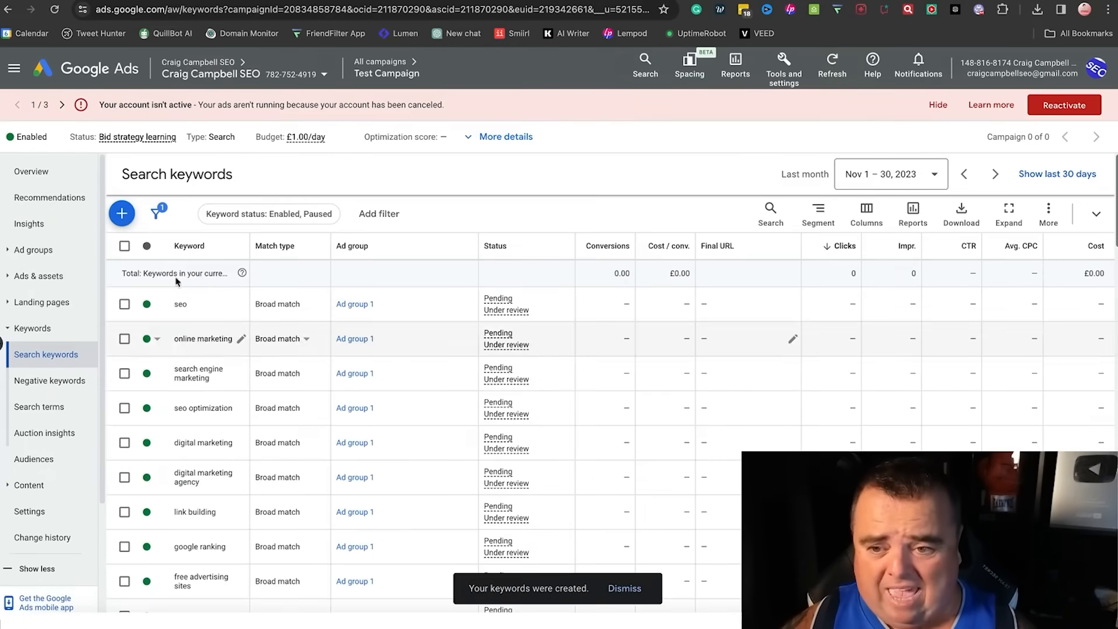
# - Add suggested ideas like 'digital marketing agency near me' to Ad group 1 and save
pyautogui.click(121, 214)
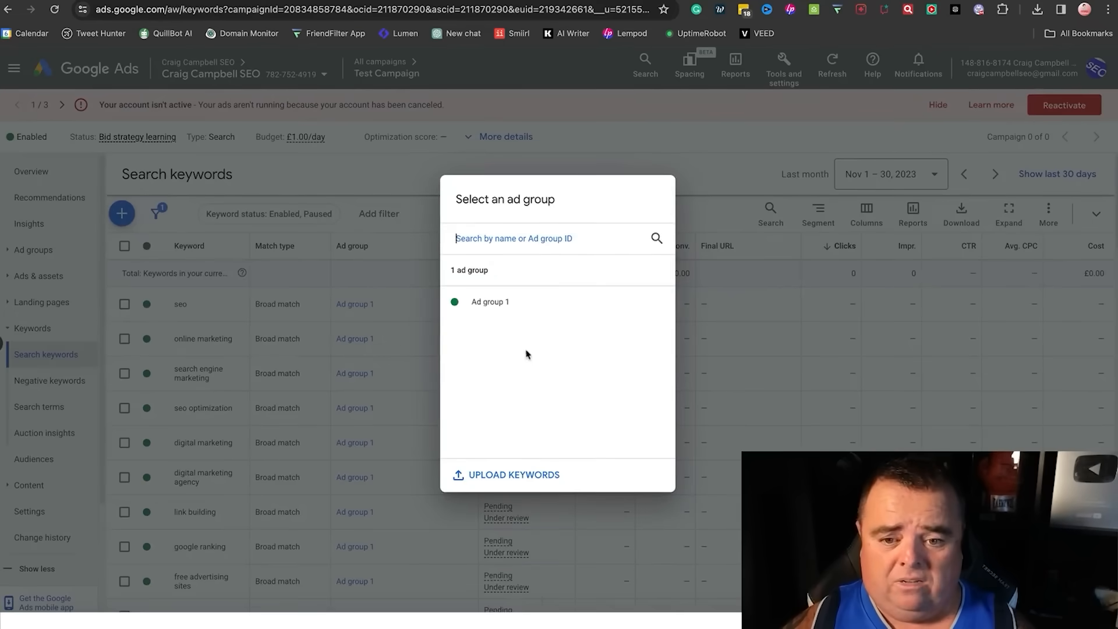
pyautogui.click(489, 301)
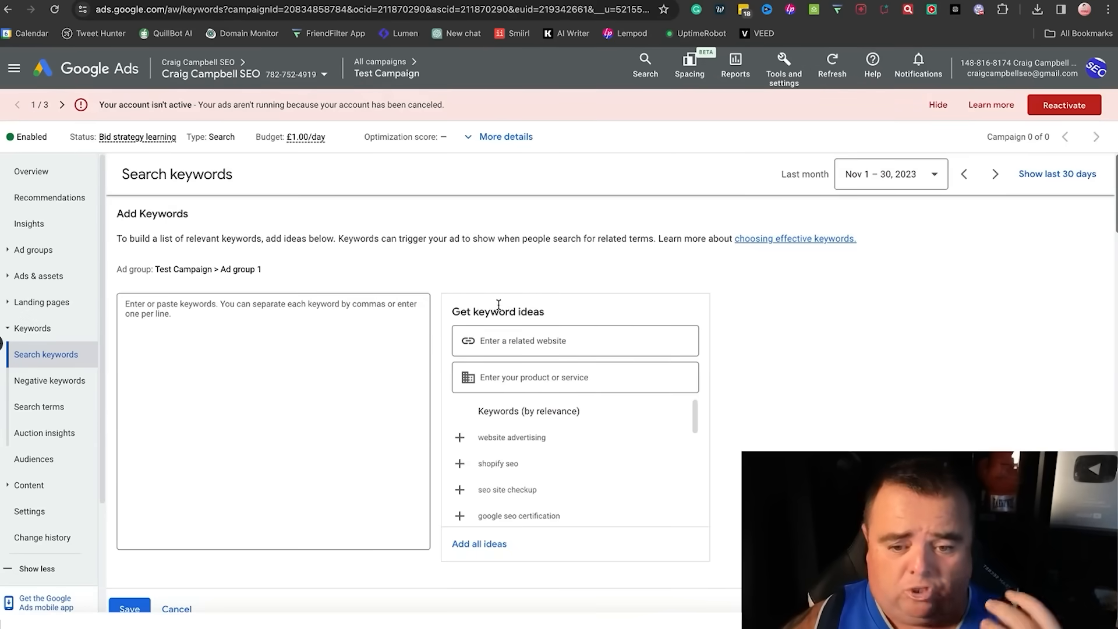
pyautogui.click(479, 543)
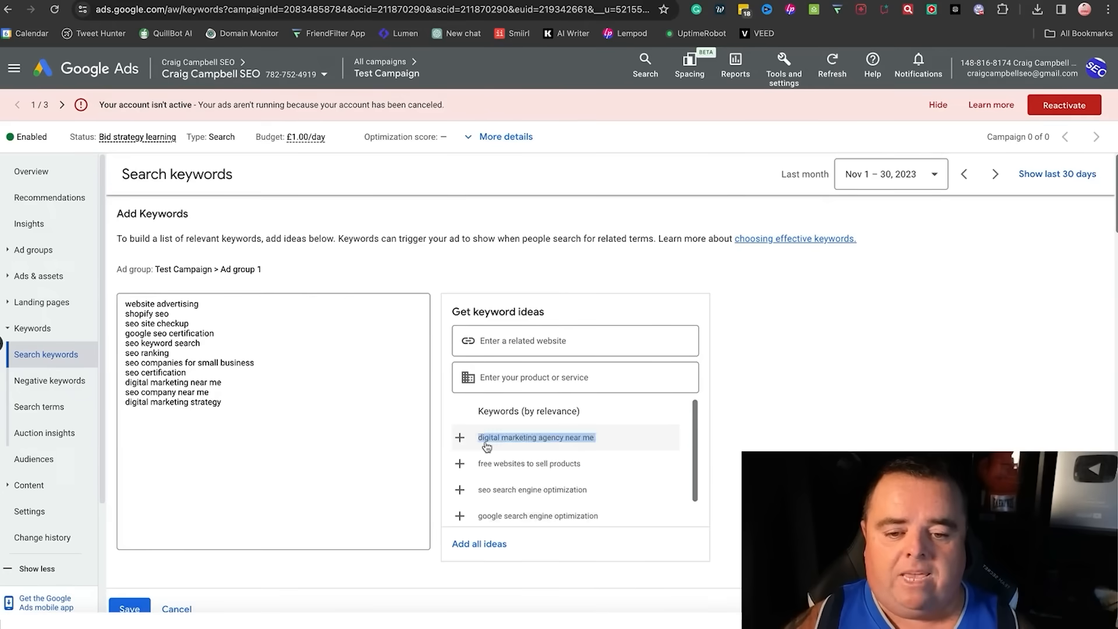
pyautogui.click(459, 437)
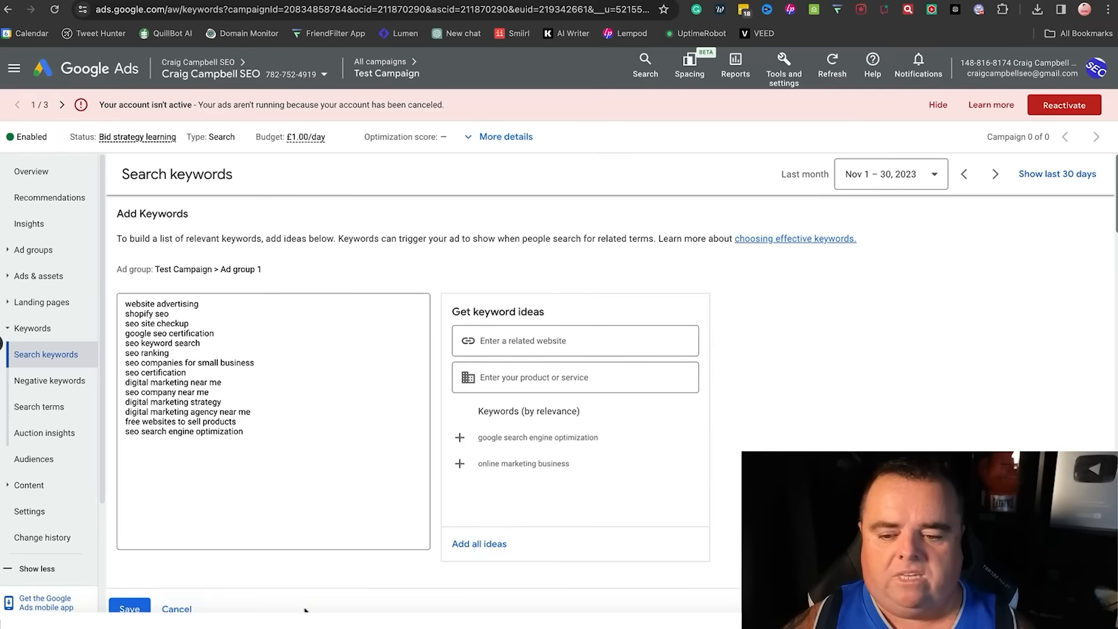
pyautogui.click(129, 607)
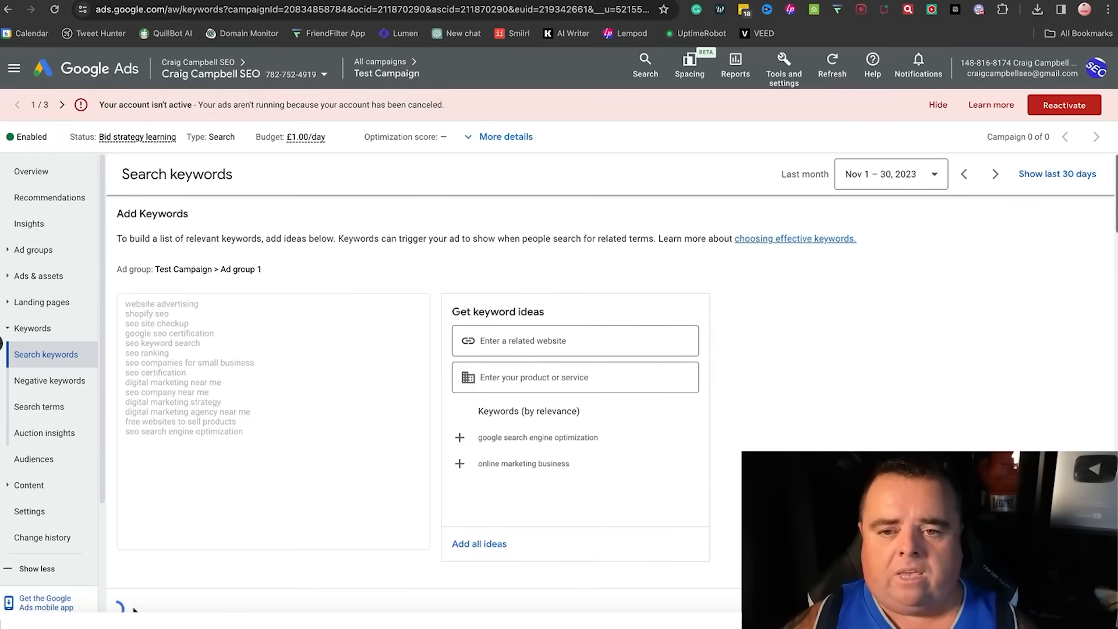
pyautogui.click(479, 543)
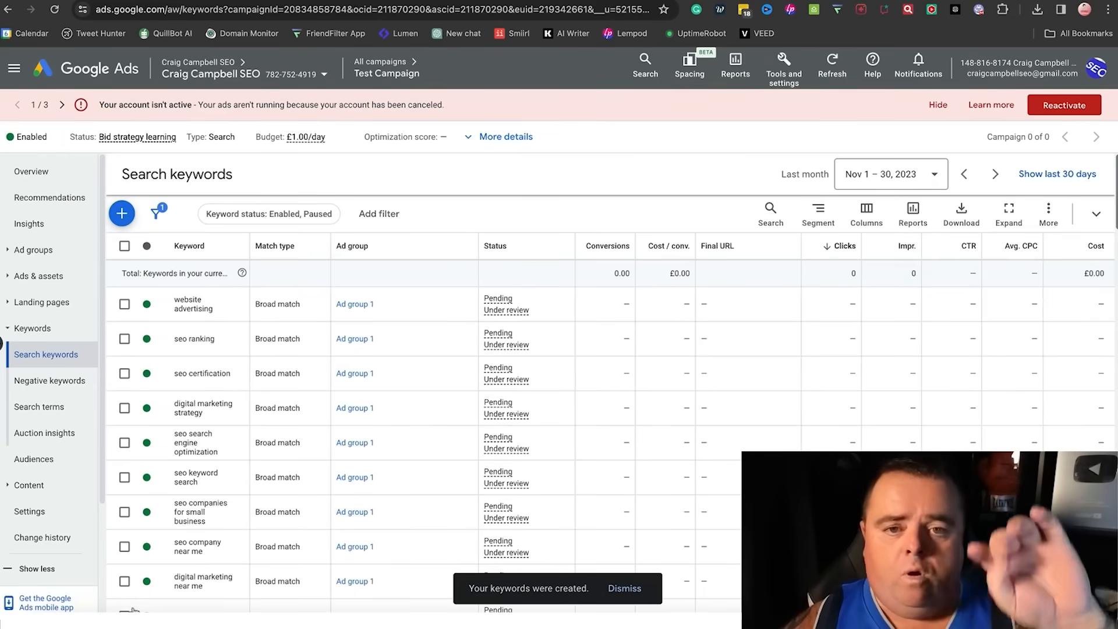
pyautogui.click(623, 587)
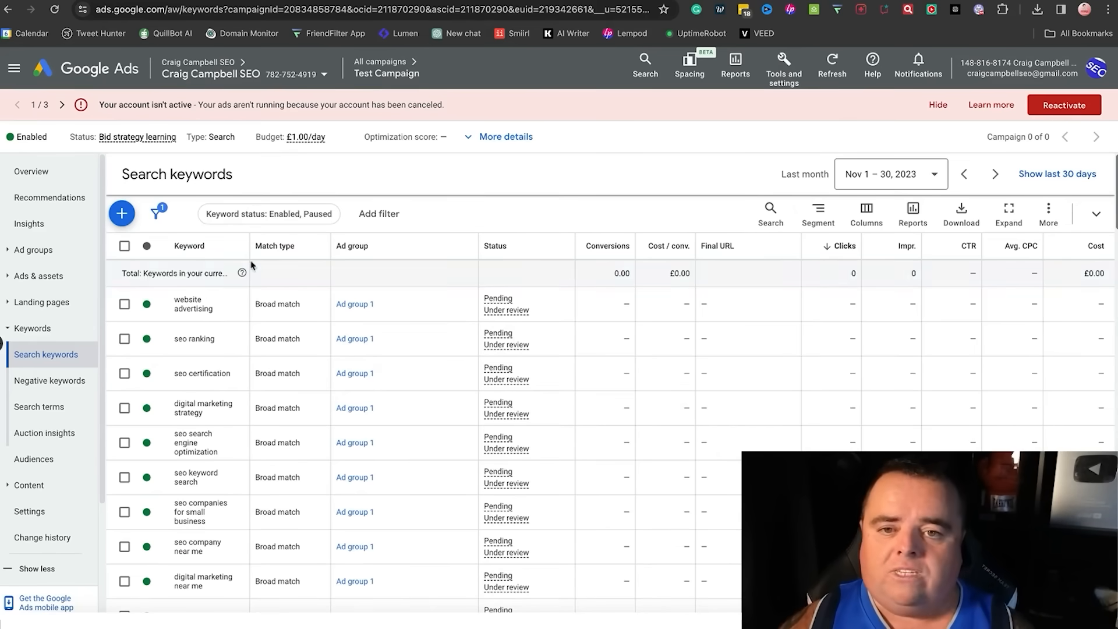